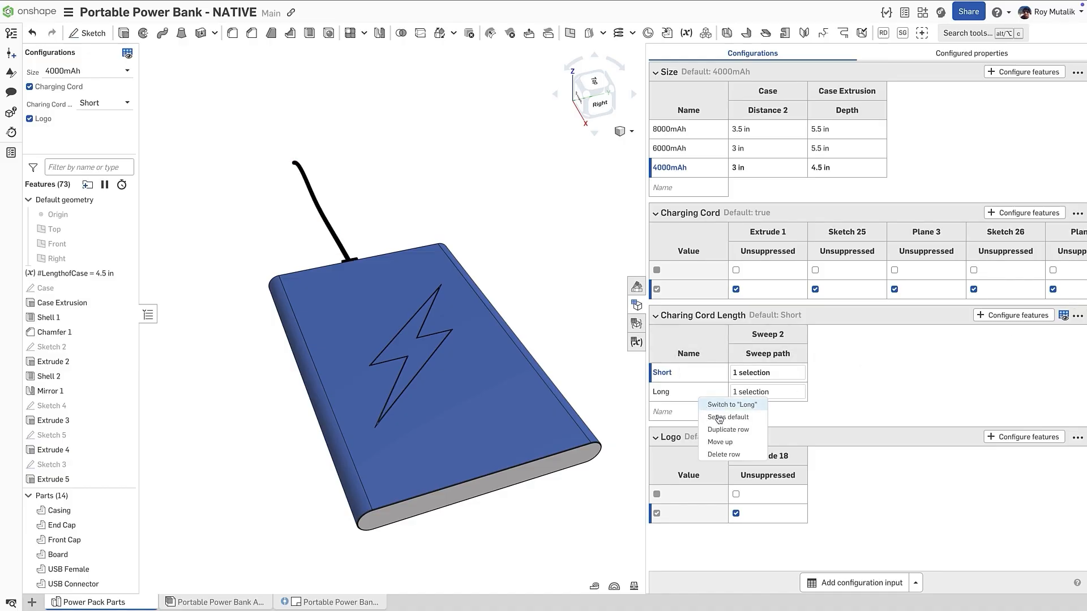
# Step: Make Long the default charging cord length and toggle the charging cord off and back on
pyautogui.click(726, 416)
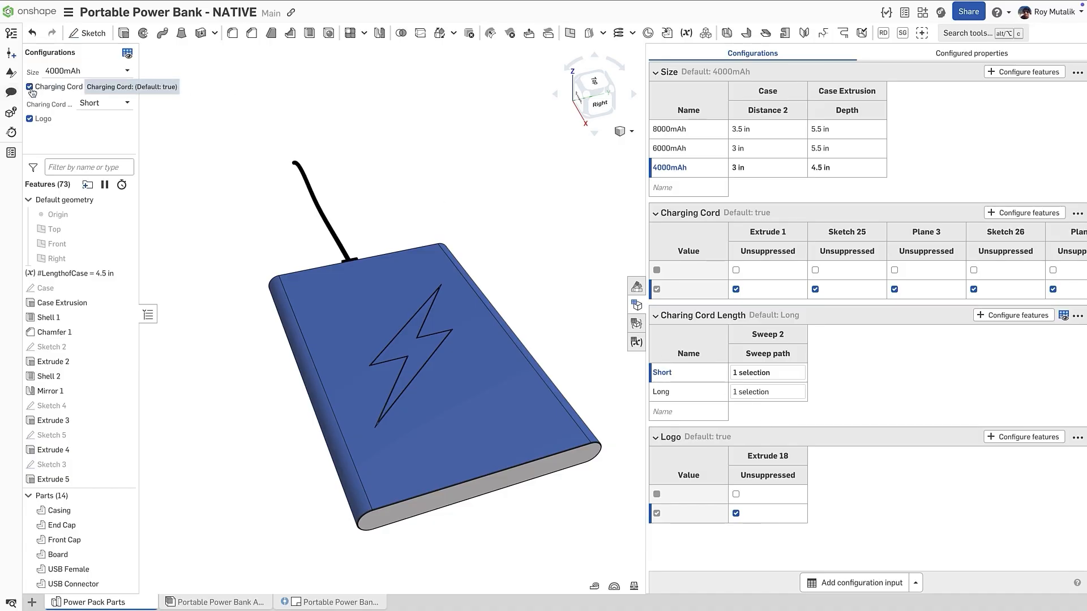
pyautogui.click(29, 88)
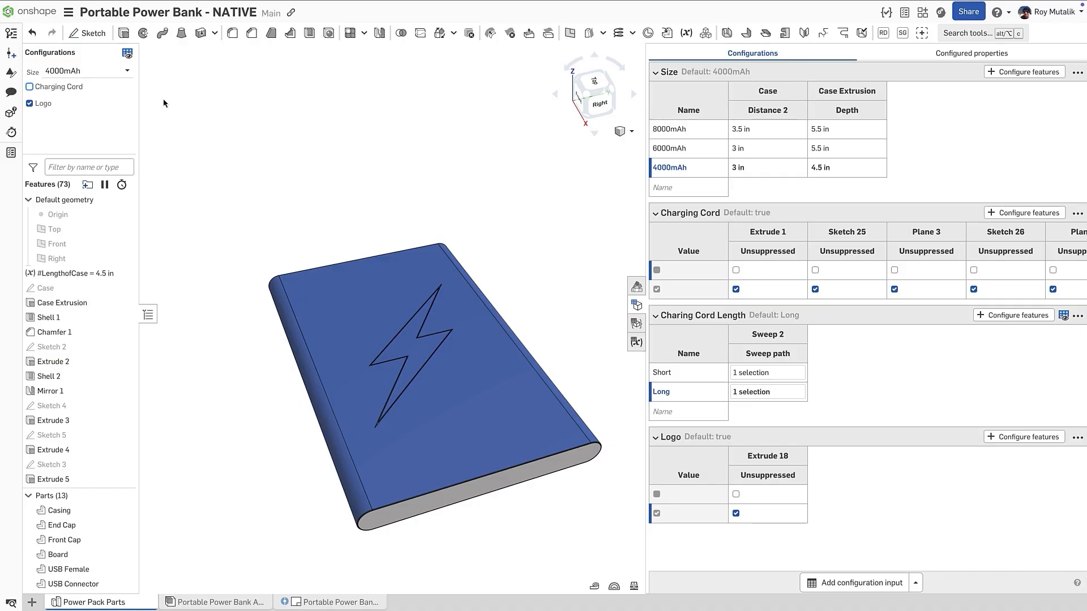
pyautogui.click(29, 86)
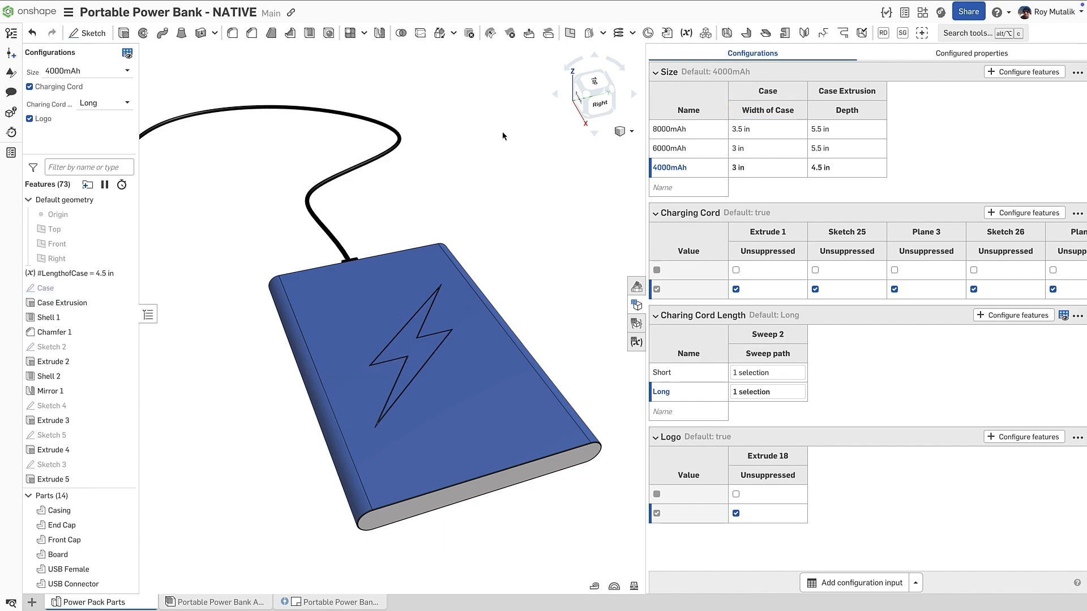
# Step: Briefly edit the Case sketch, then leave it and reorder Size rows to 4000, 6000, 8000mAh
pyautogui.doubleClick(46, 287)
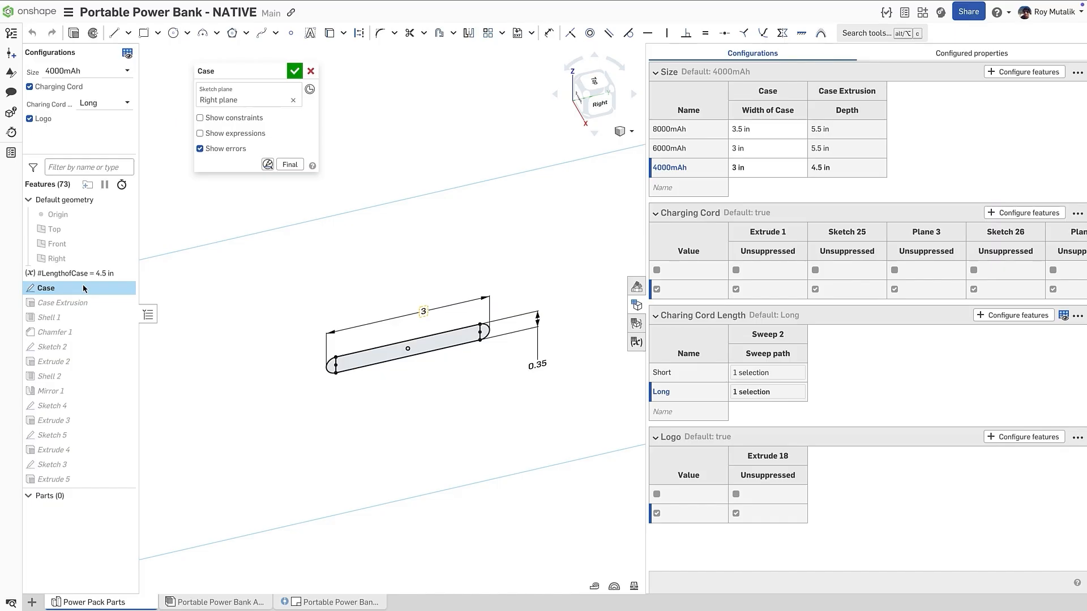
pyautogui.click(267, 164)
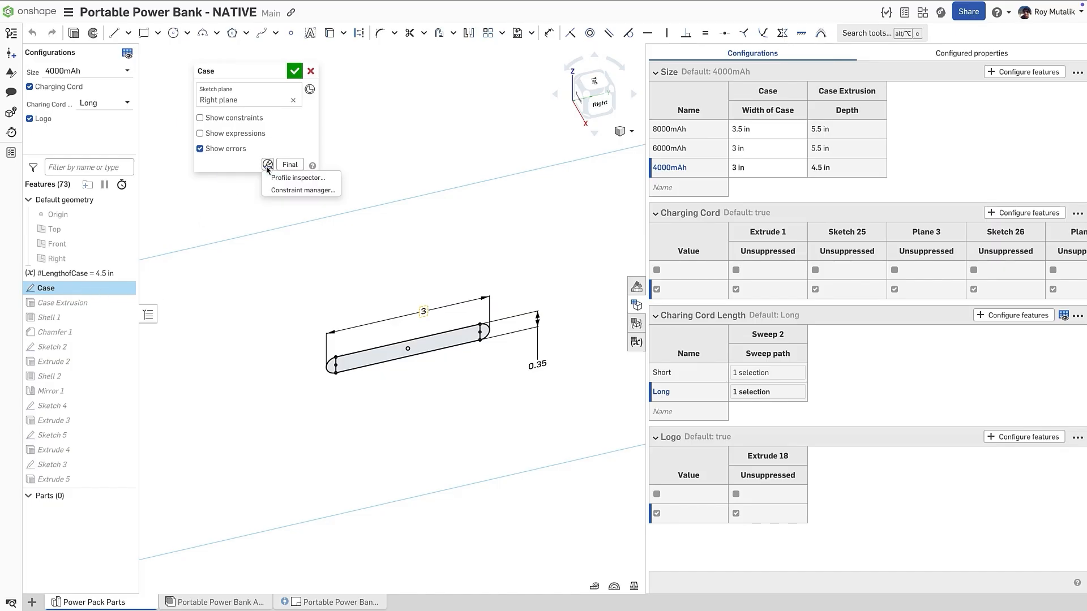
pyautogui.click(300, 189)
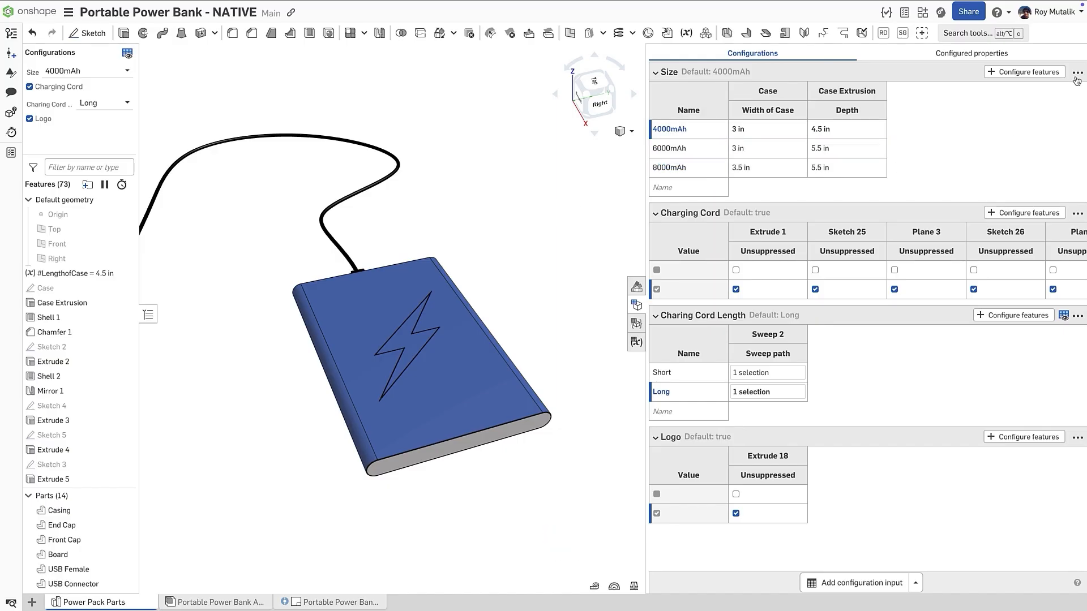
# Step: Collapse the configuration inputs to move Logo first, expand them, and switch the cord to Short
pyautogui.click(1076, 72)
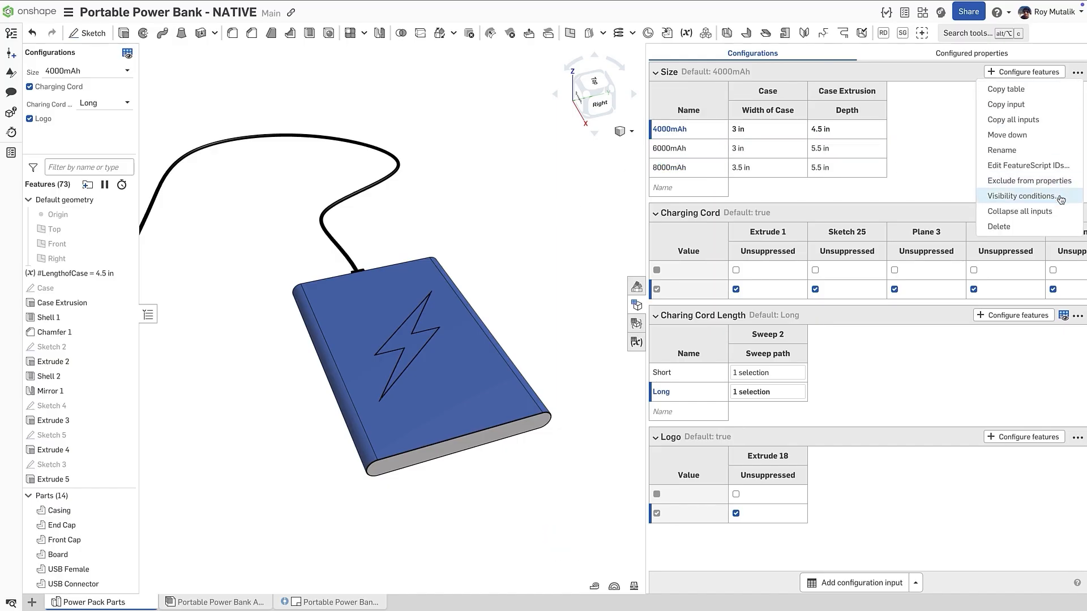
pyautogui.click(1019, 212)
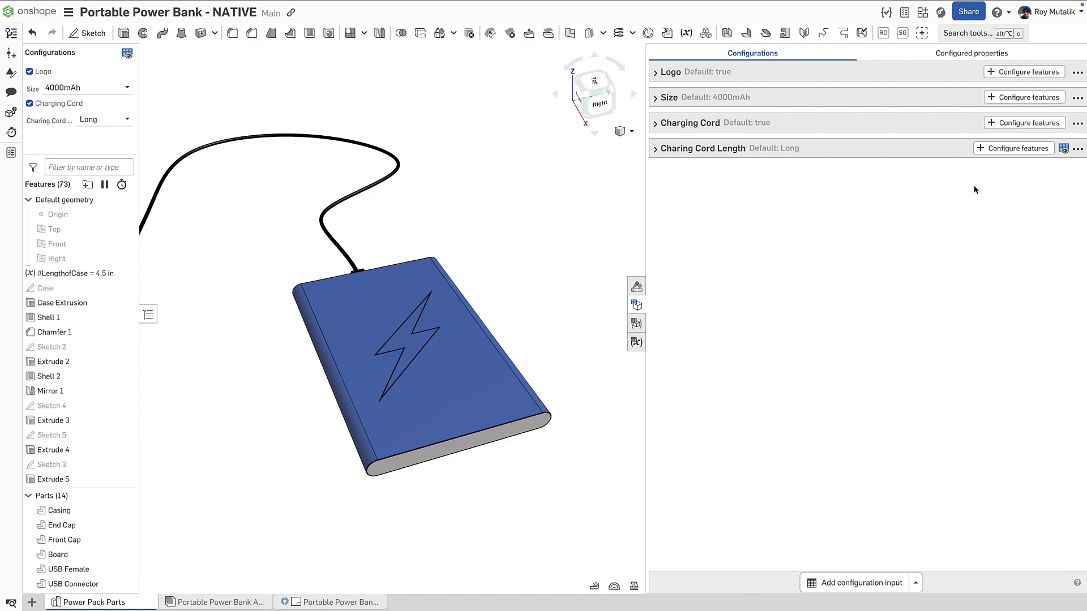
pyautogui.click(1079, 98)
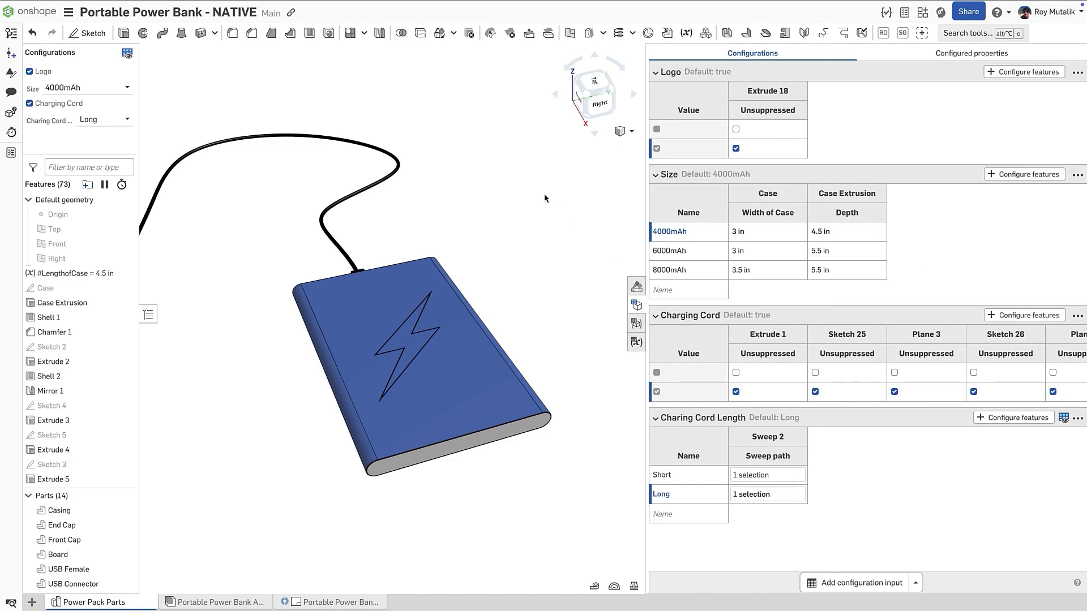
pyautogui.moveTo(66, 87)
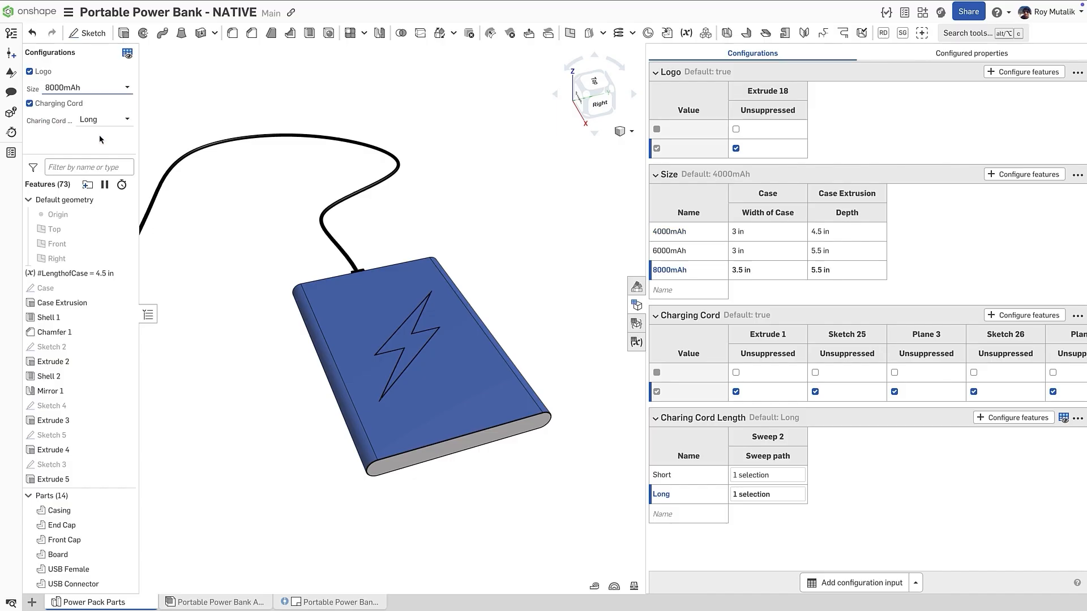
pyautogui.click(104, 121)
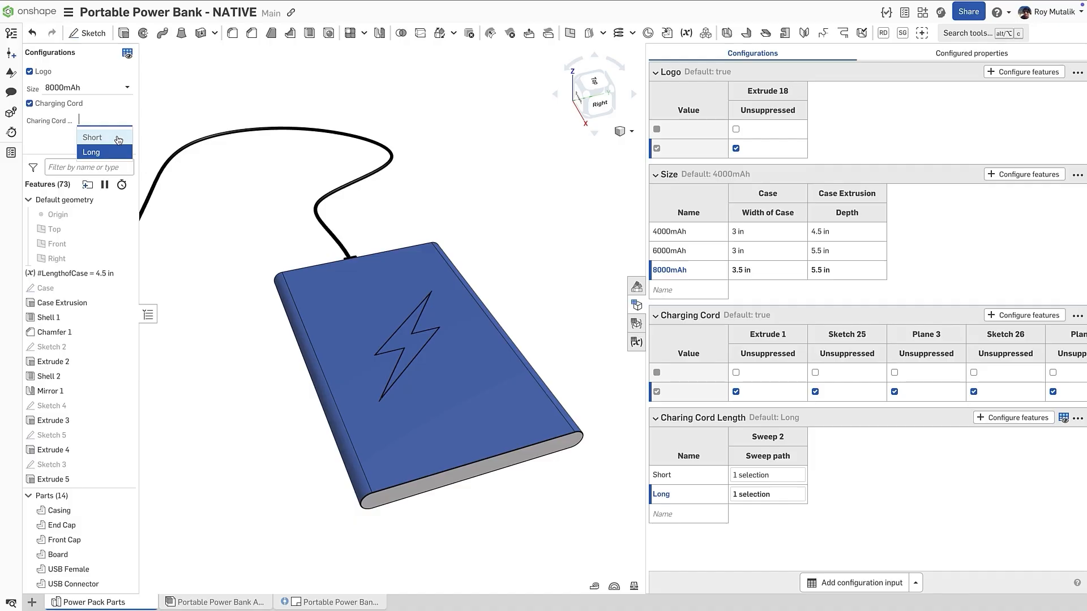
pyautogui.click(92, 137)
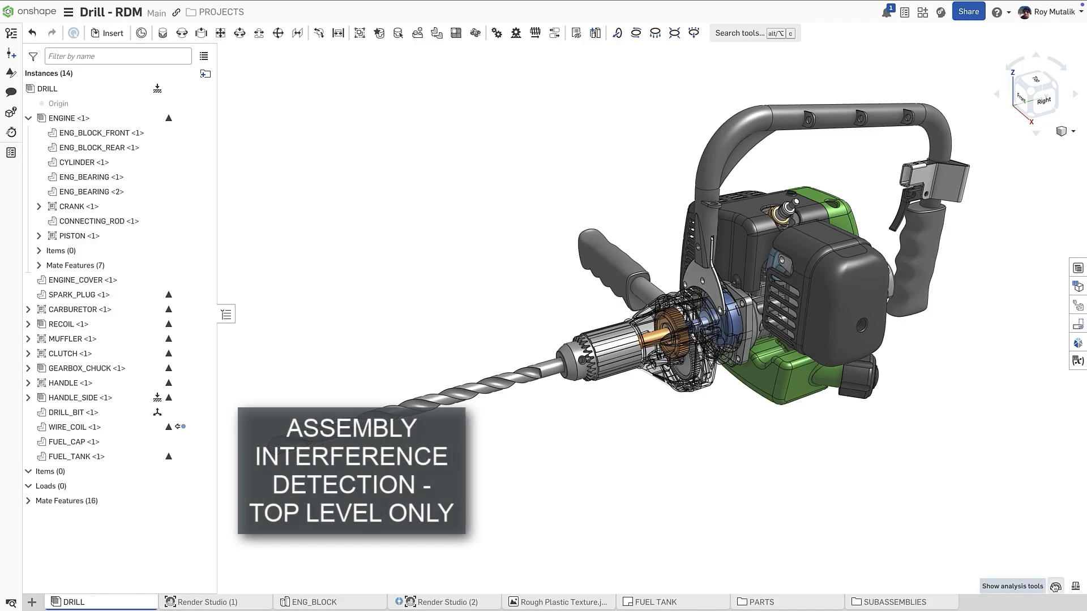
# Step: Run interference detection on GEARBOX_CHUCK and HANDLE, showing top-level instances only
pyautogui.click(1054, 585)
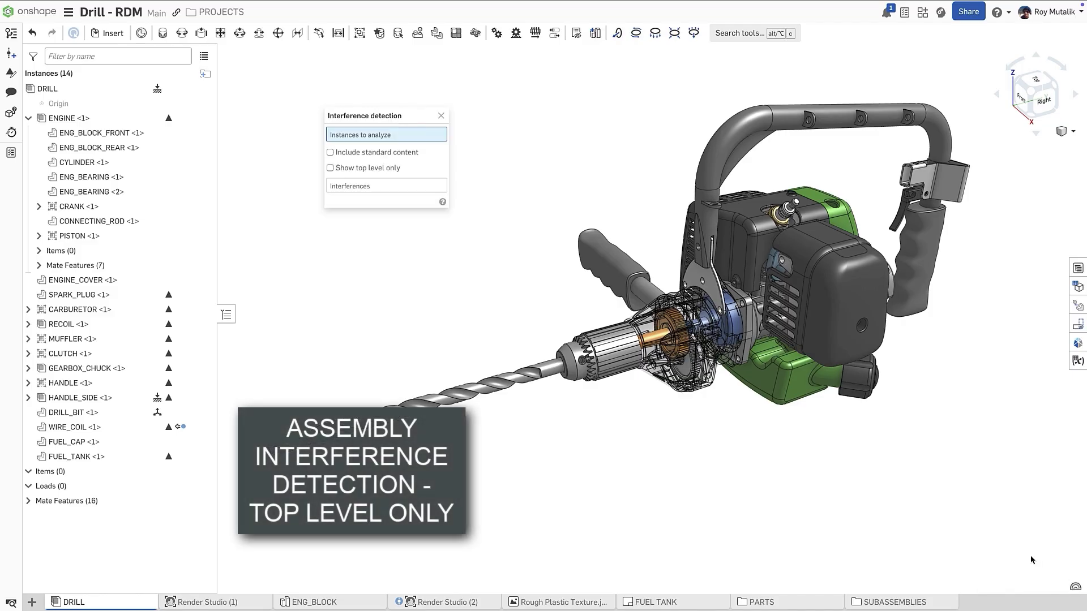
pyautogui.click(79, 367)
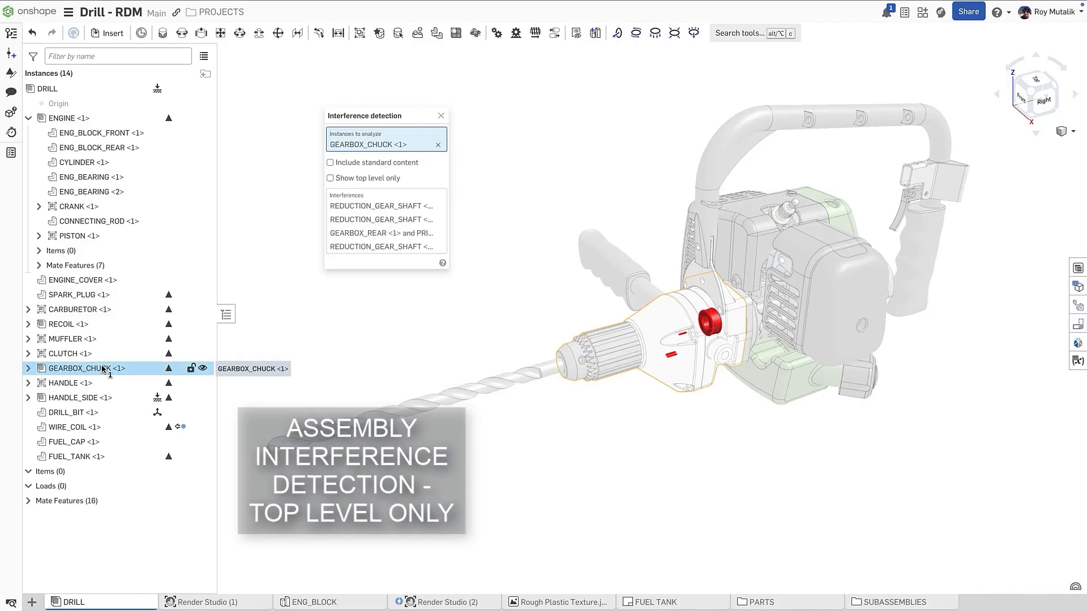
pyautogui.click(68, 382)
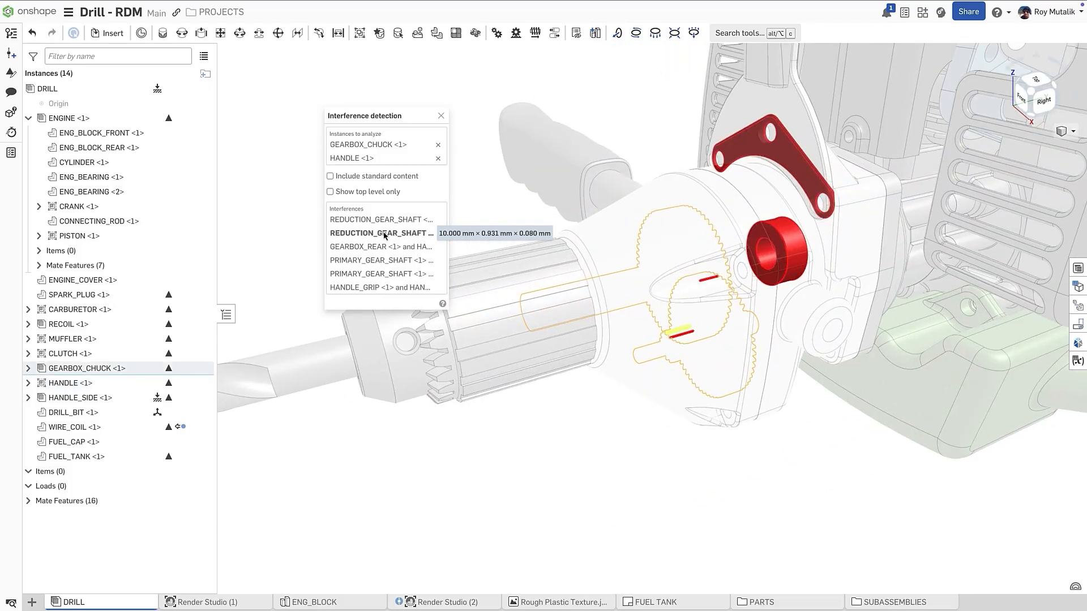
pyautogui.moveTo(382, 218)
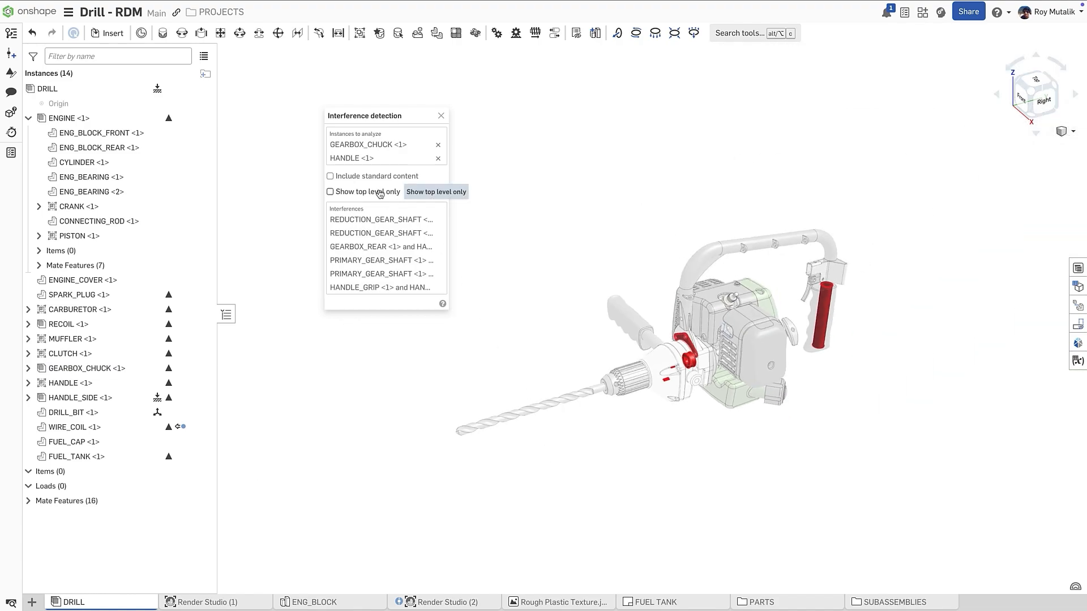
pyautogui.click(329, 193)
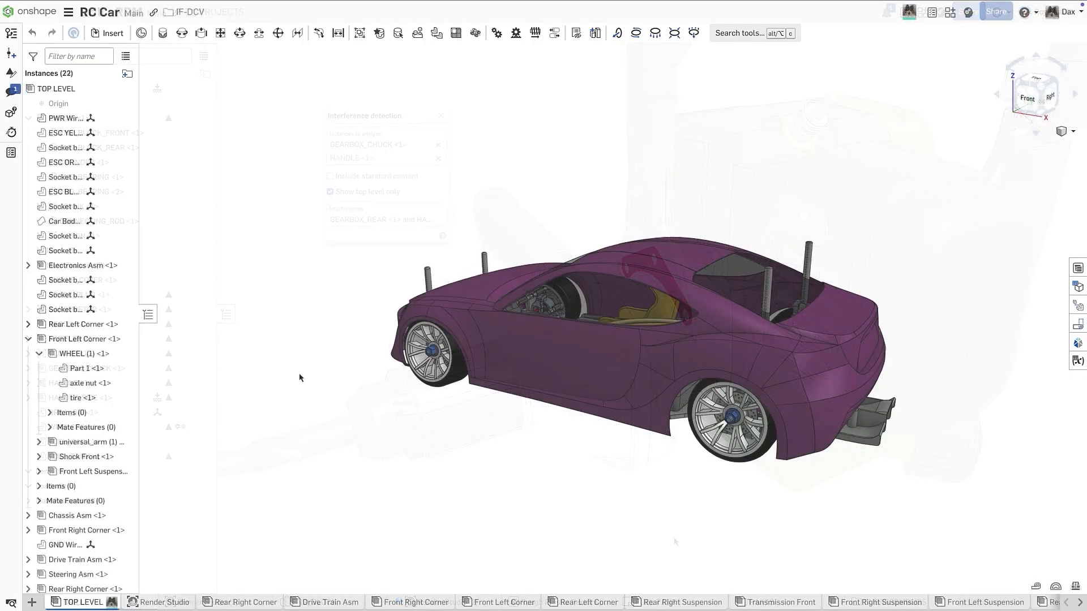
# Step: View the wheel-nut comment's markup and start a reply reading 'I have updated'
pyautogui.click(11, 88)
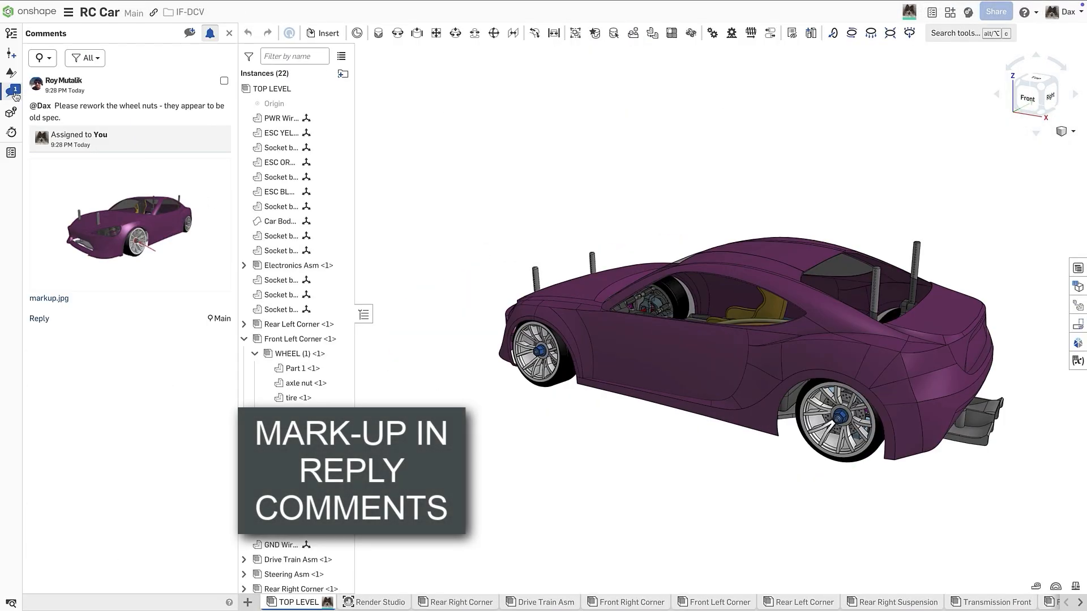
pyautogui.moveTo(163, 221)
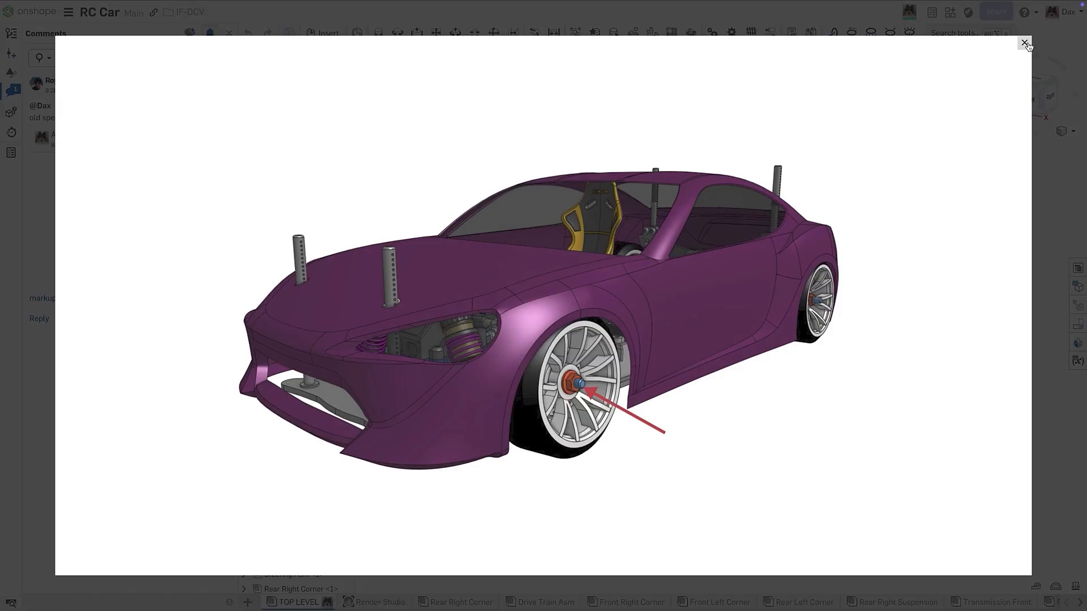
pyautogui.click(1024, 42)
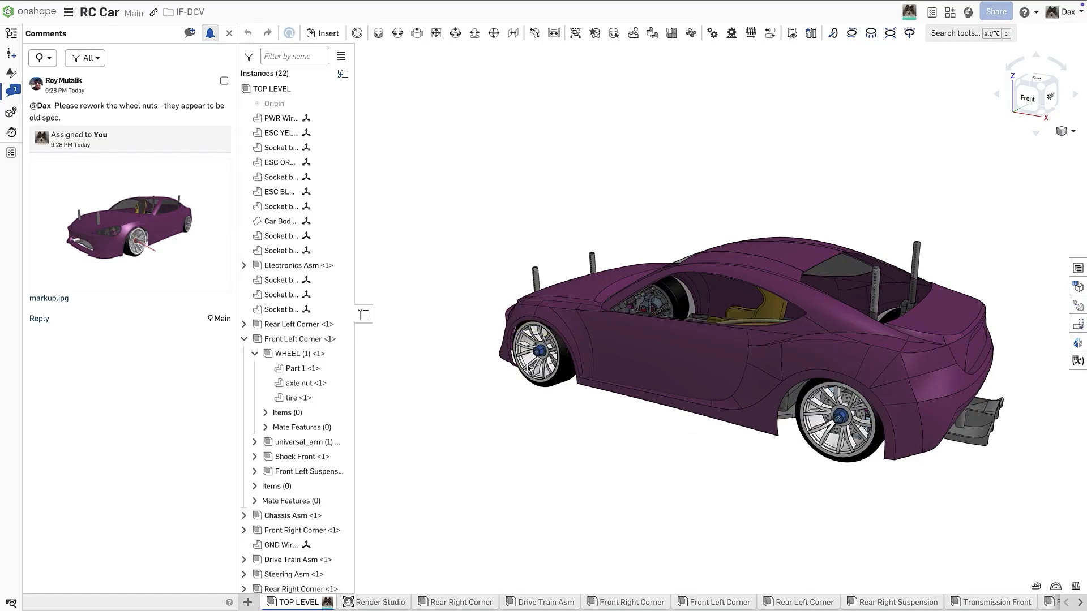
pyautogui.scroll(-3)
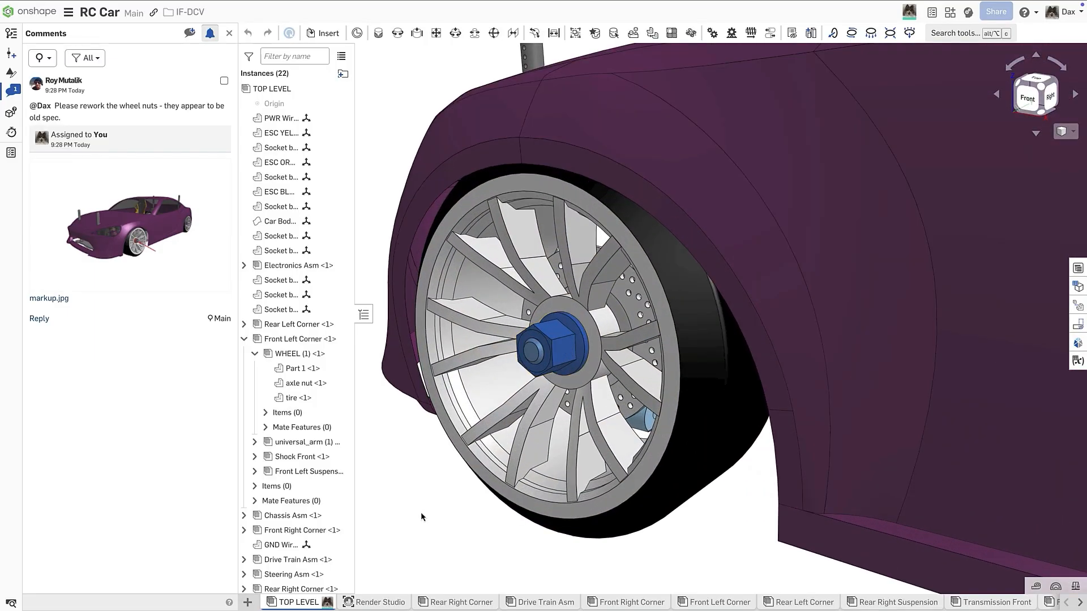
pyautogui.click(38, 318)
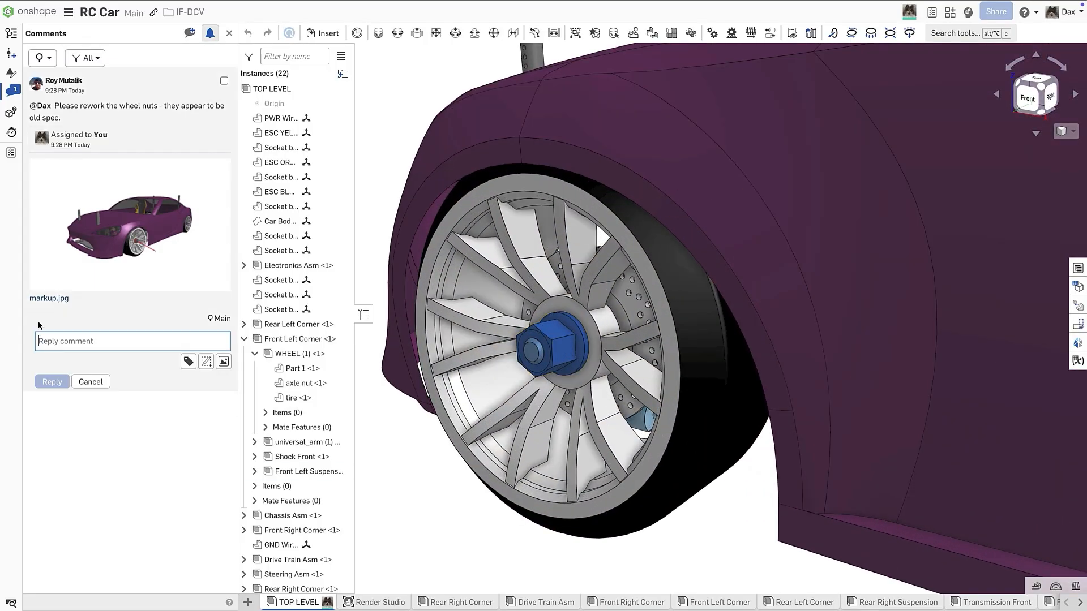
pyautogui.write('I have updated the axle nuts to include more thread engagement.')
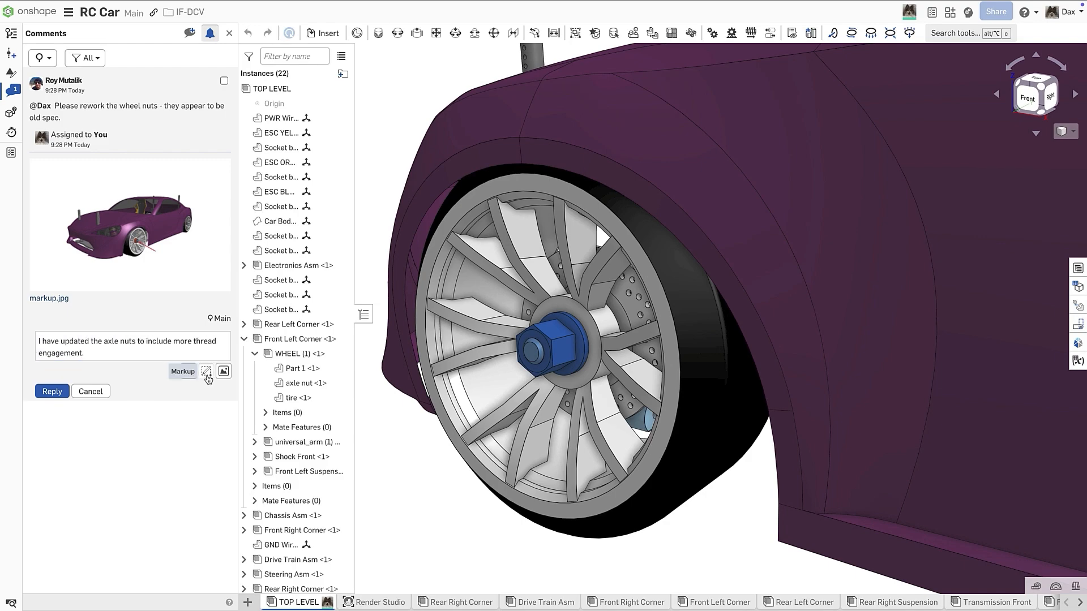
# Step: Attach a markup annotating the wheel nut, tag axle nut <1>, and post the reply
pyautogui.click(182, 372)
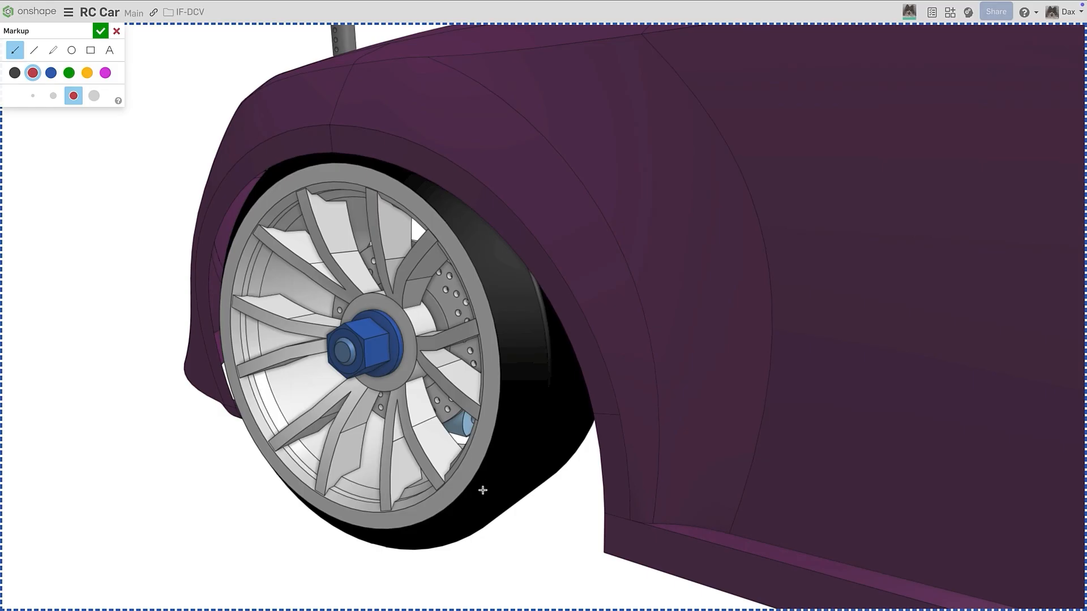
pyautogui.moveTo(506, 533); pyautogui.dragTo(384, 378)
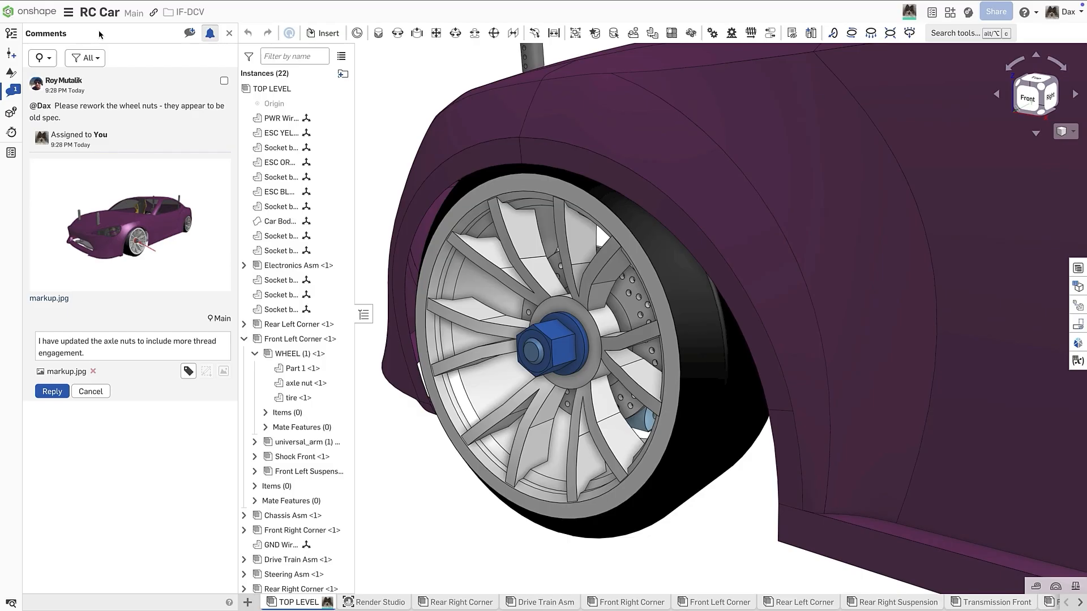
pyautogui.click(188, 371)
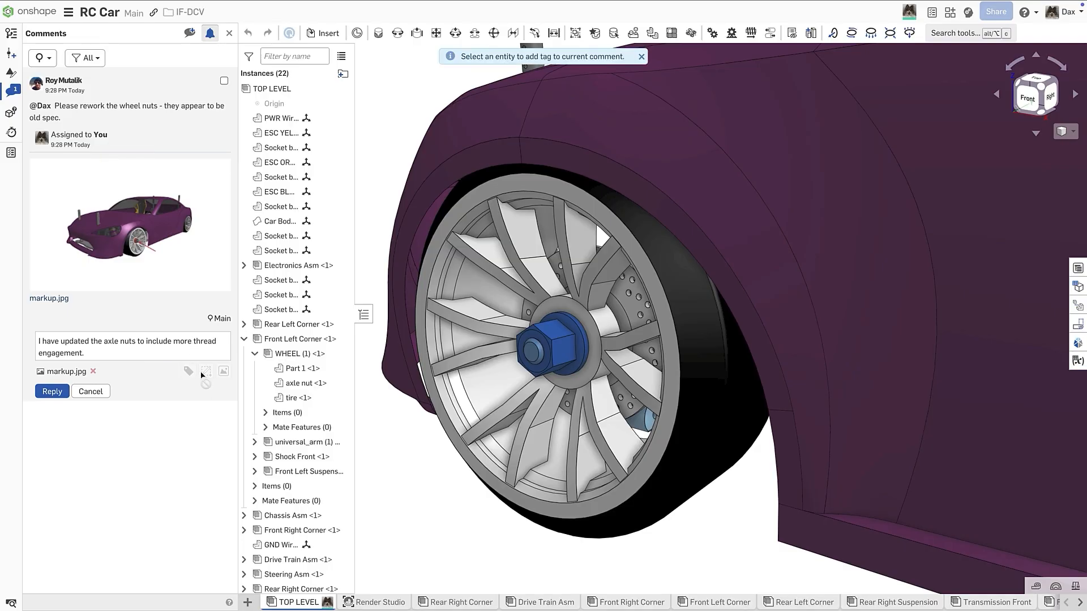
pyautogui.click(303, 382)
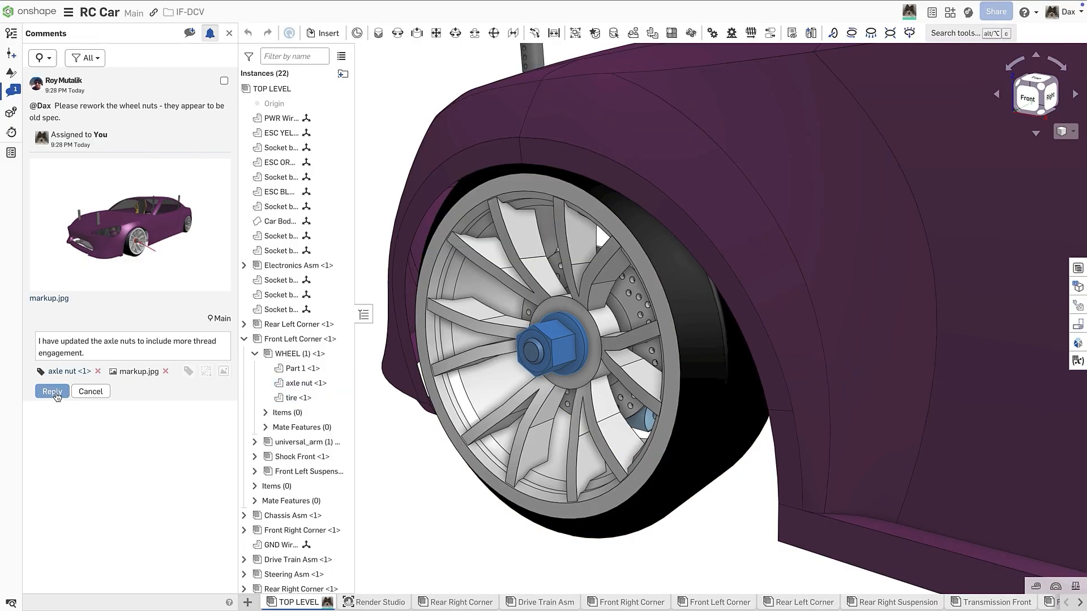
pyautogui.click(51, 391)
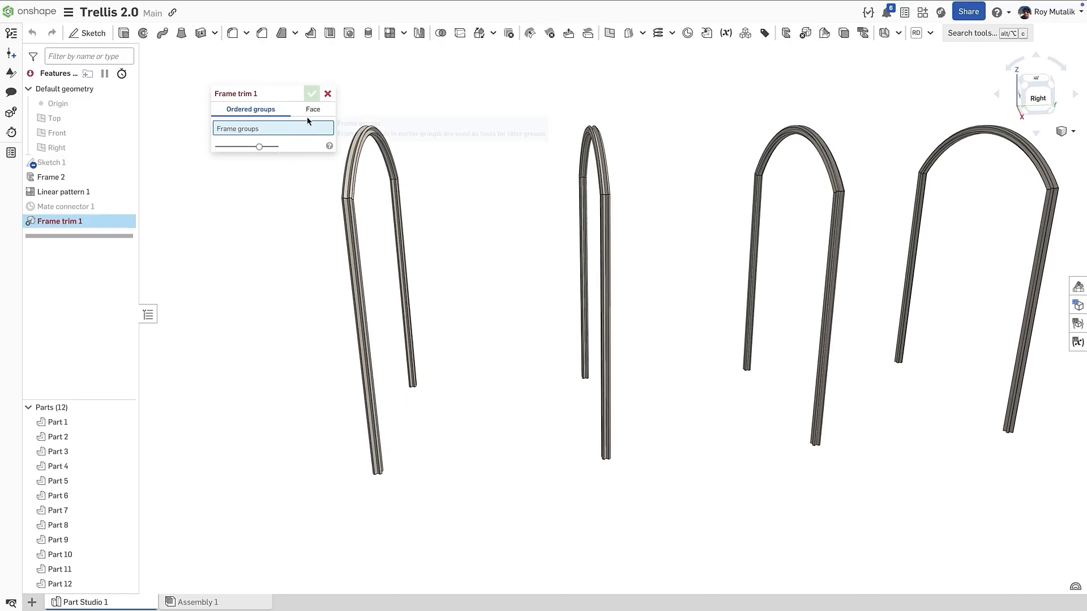
# Step: Trim Parts 4, 6, 7 and 9 to the face of Mate connector 1 and confirm Frame trim 1
pyautogui.click(313, 109)
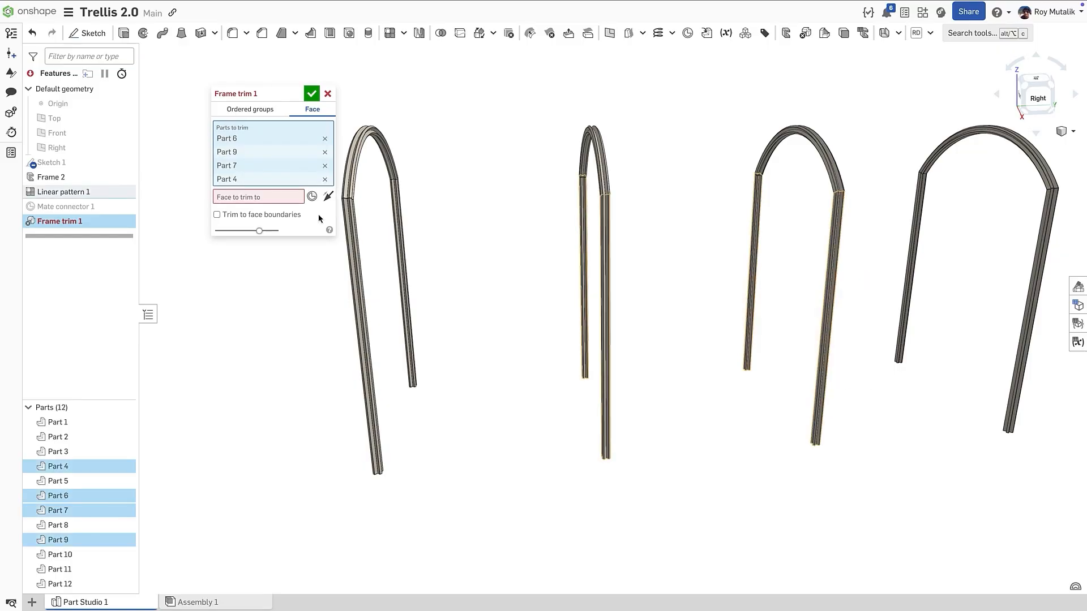
pyautogui.click(257, 197)
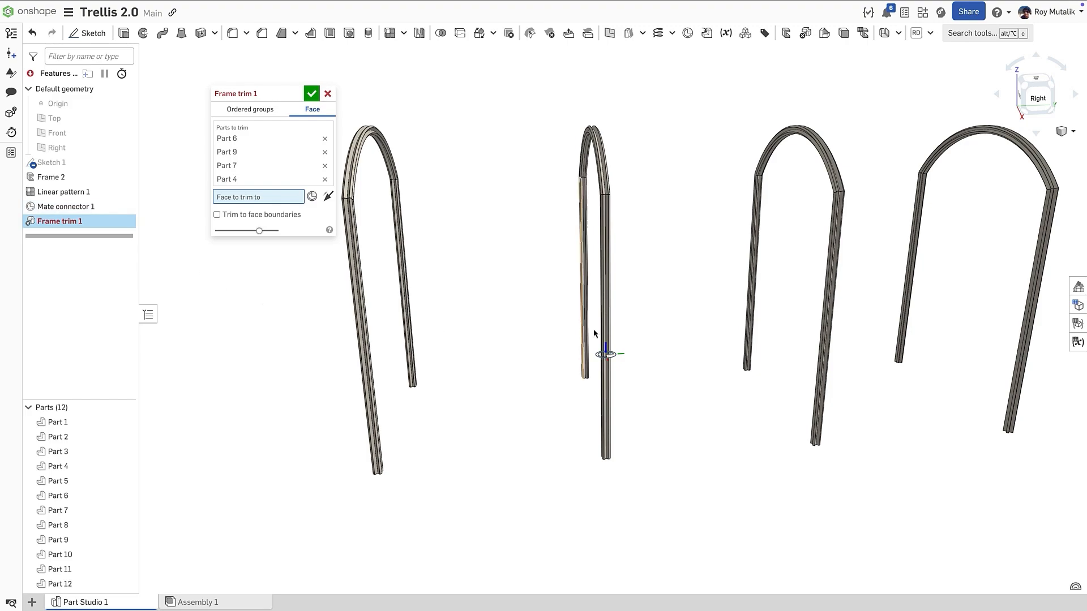
pyautogui.click(66, 206)
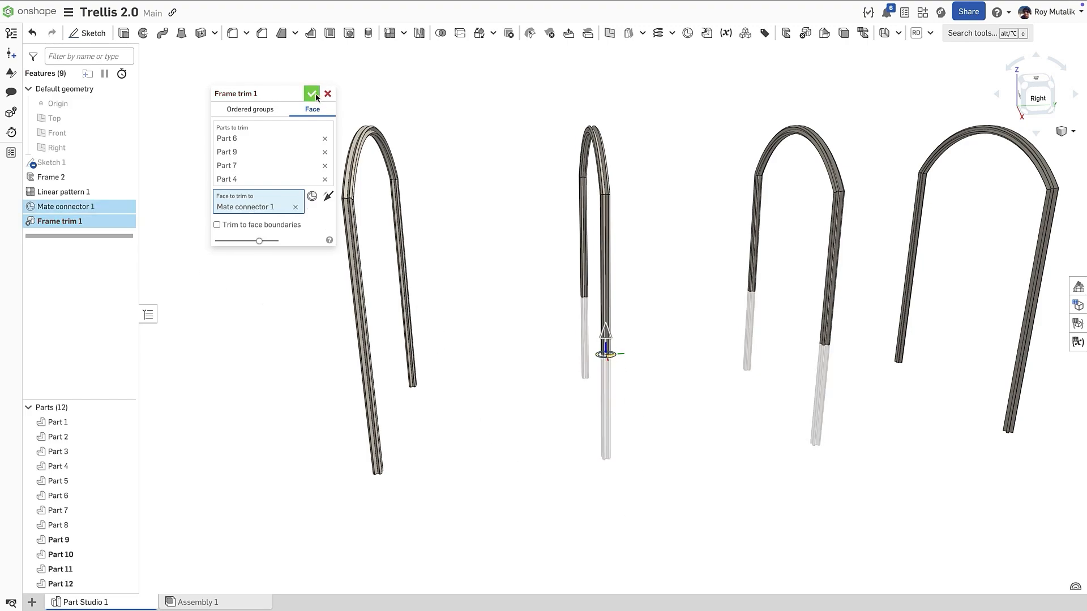
pyautogui.click(311, 94)
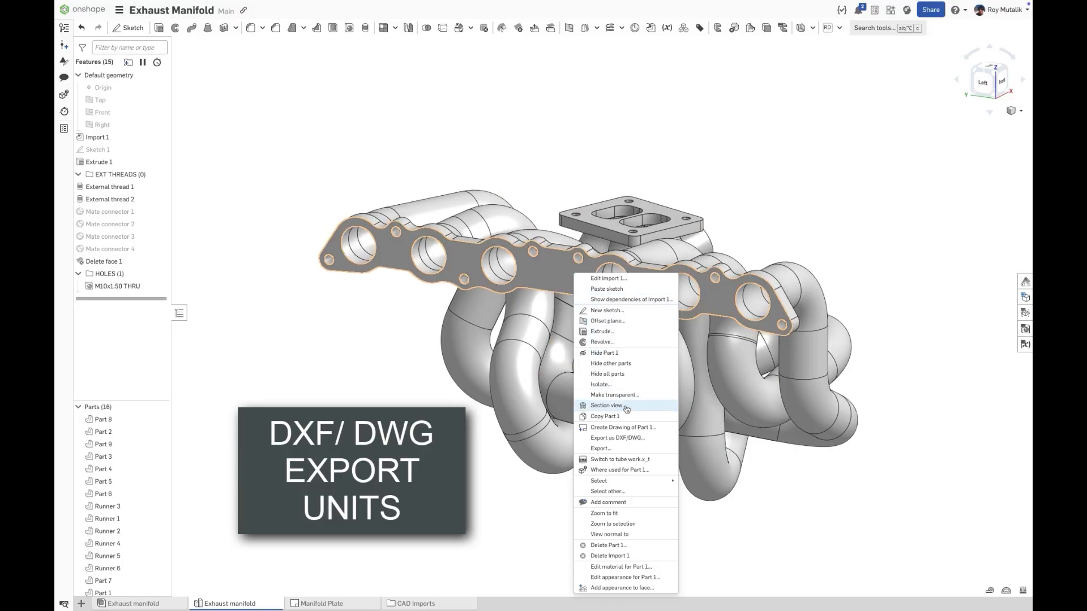
pyautogui.click(615, 436)
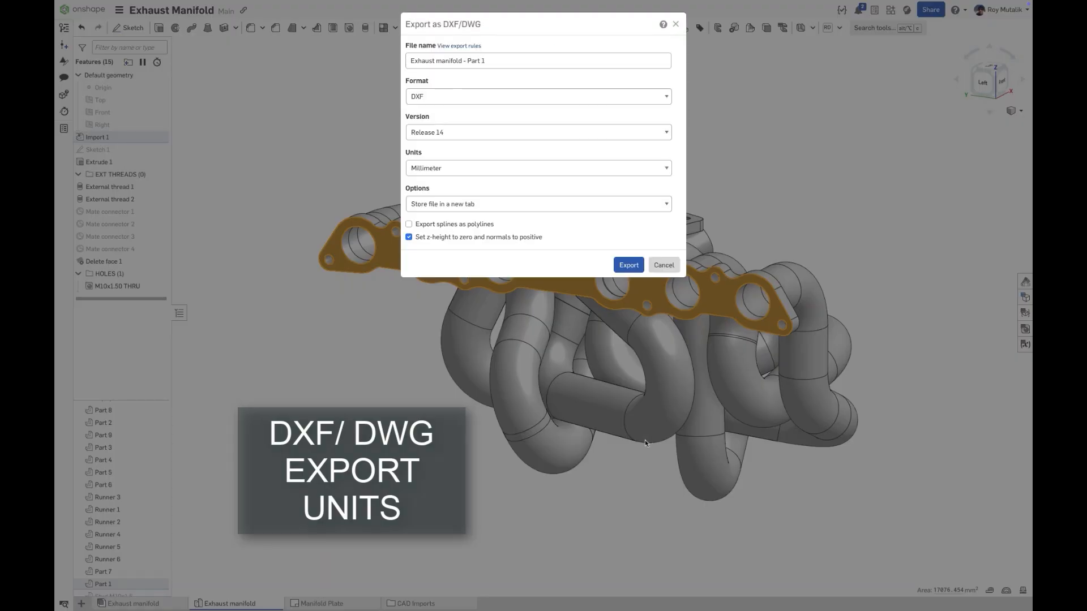
pyautogui.moveTo(426, 372)
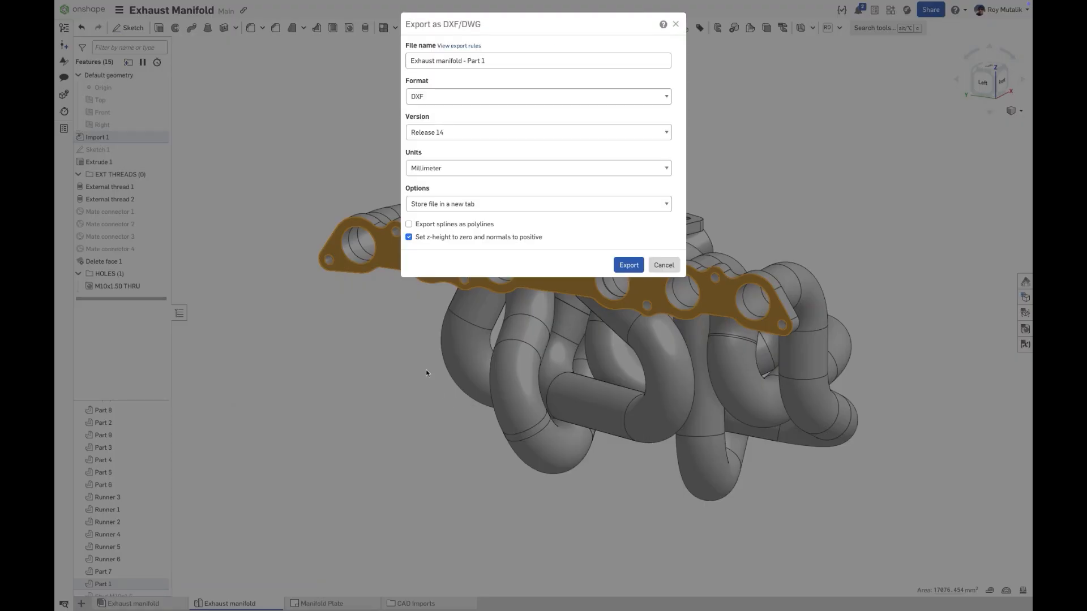
pyautogui.click(537, 167)
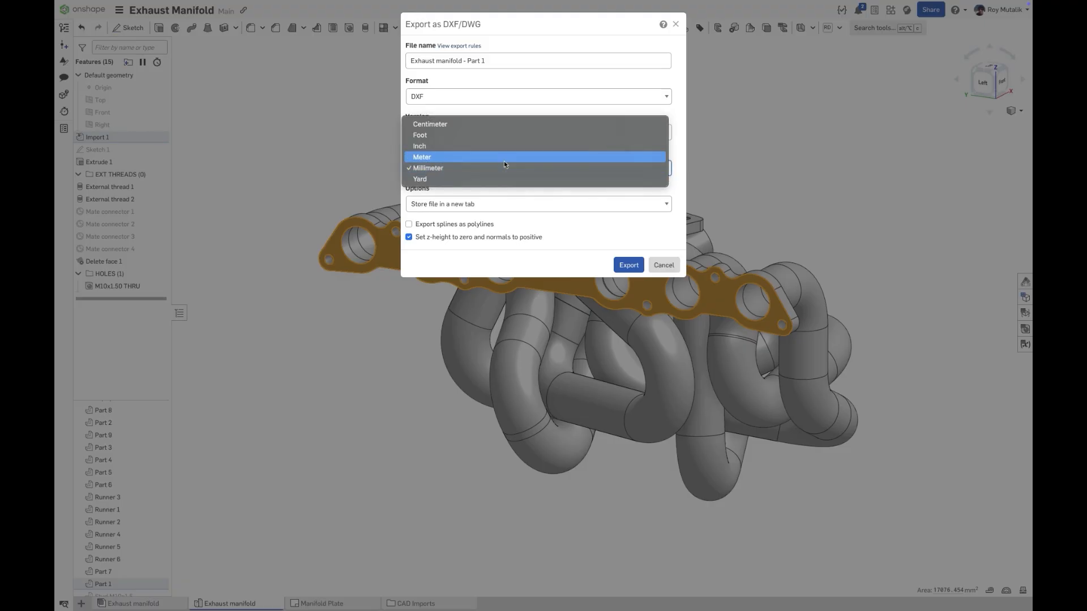
pyautogui.click(421, 156)
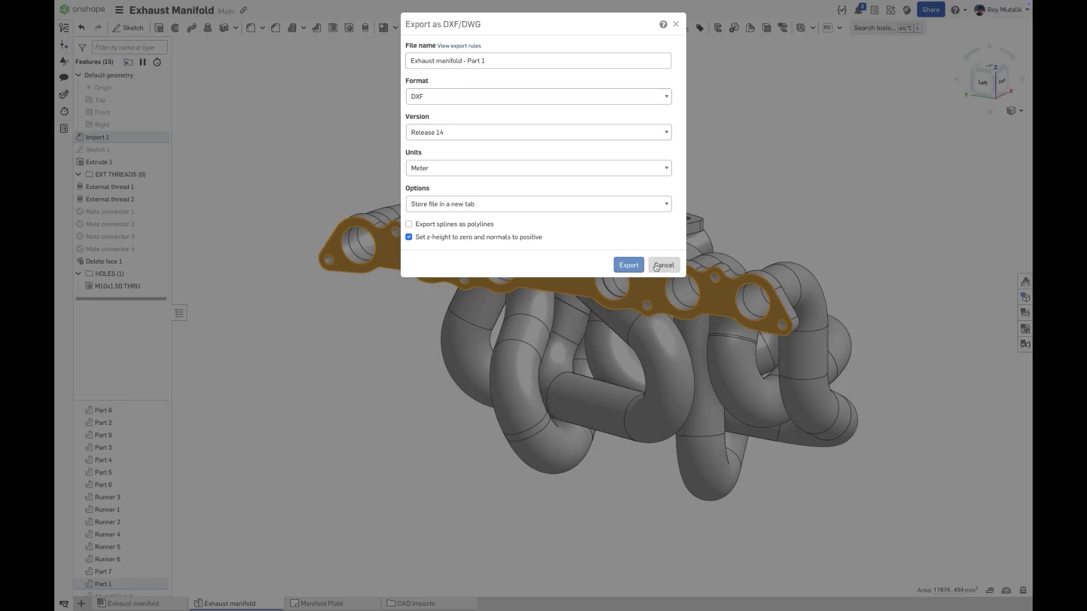
pyautogui.click(661, 264)
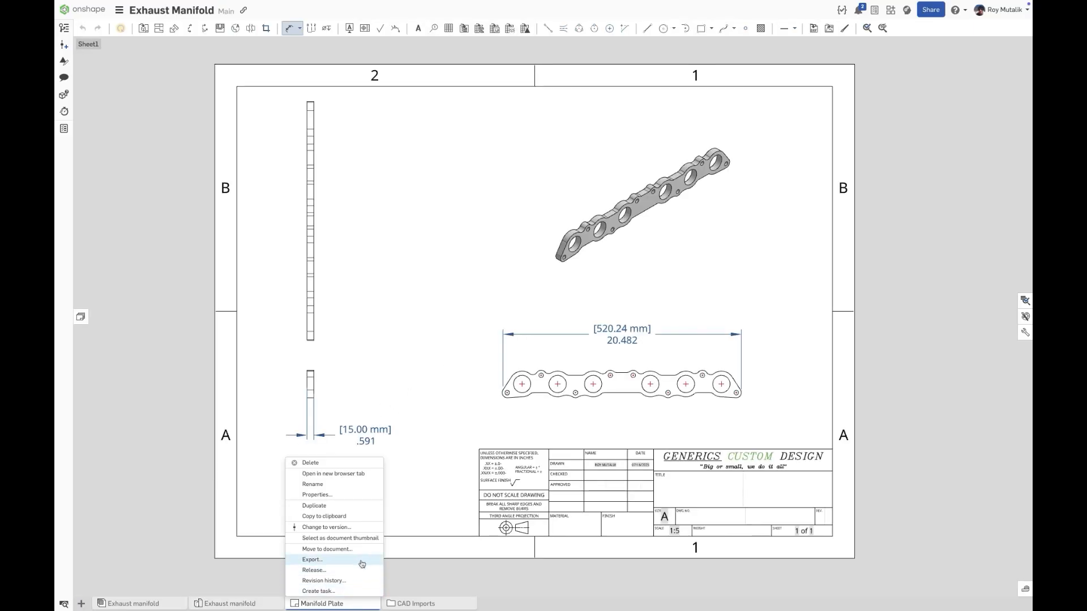
# Step: Bring up the Manifold Plate DXF export settings and review the drawing unit choices
pyautogui.click(311, 559)
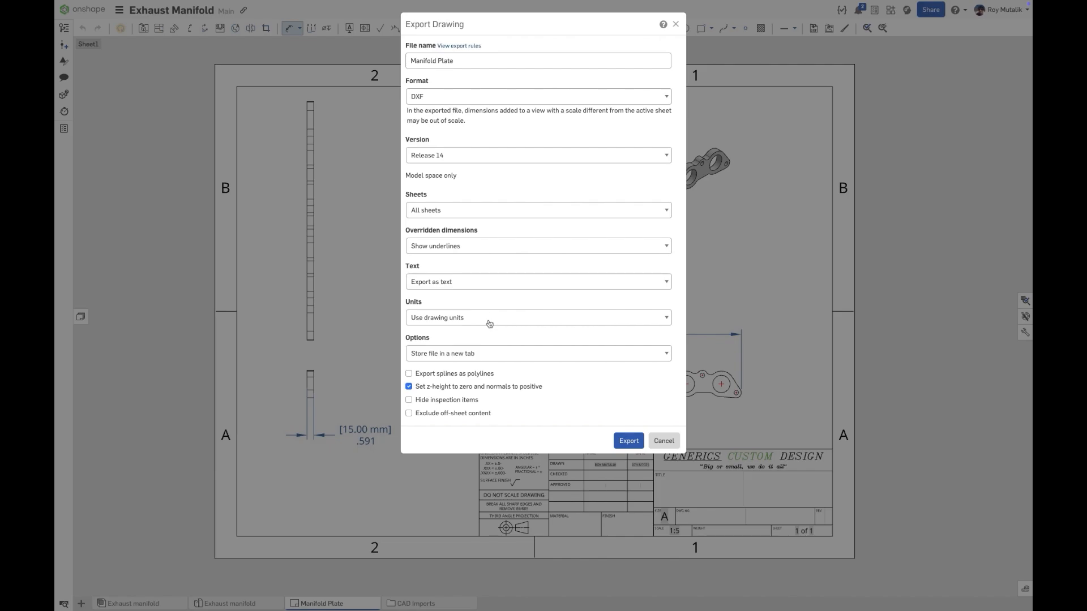
pyautogui.click(84, 602)
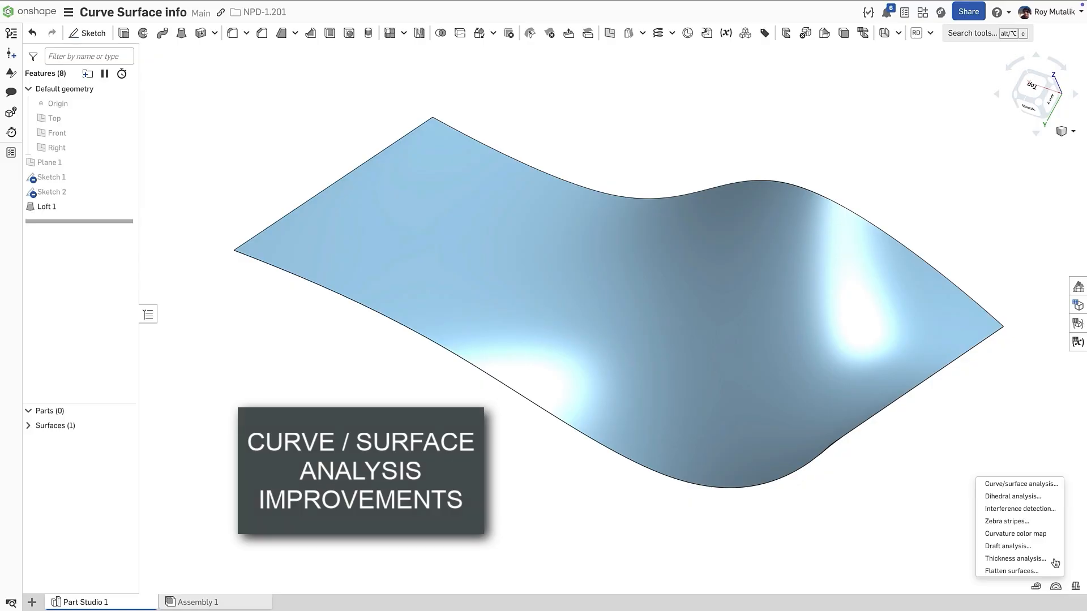
# Step: Analyse the Loft 1 edge with Curve/surface analysis, showing control point grids and knot points
pyautogui.click(1019, 483)
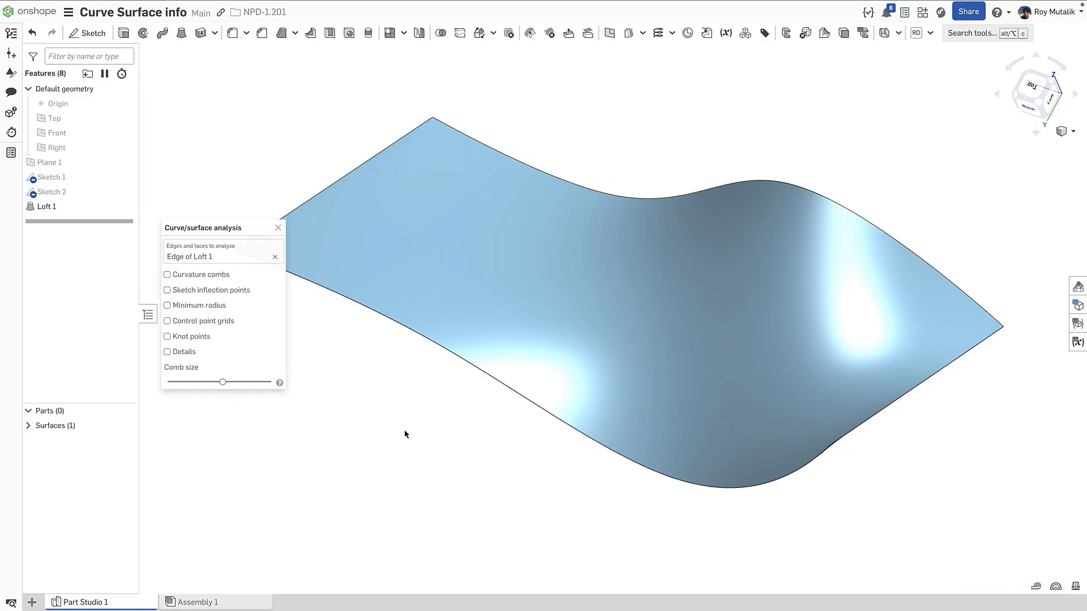
pyautogui.click(168, 321)
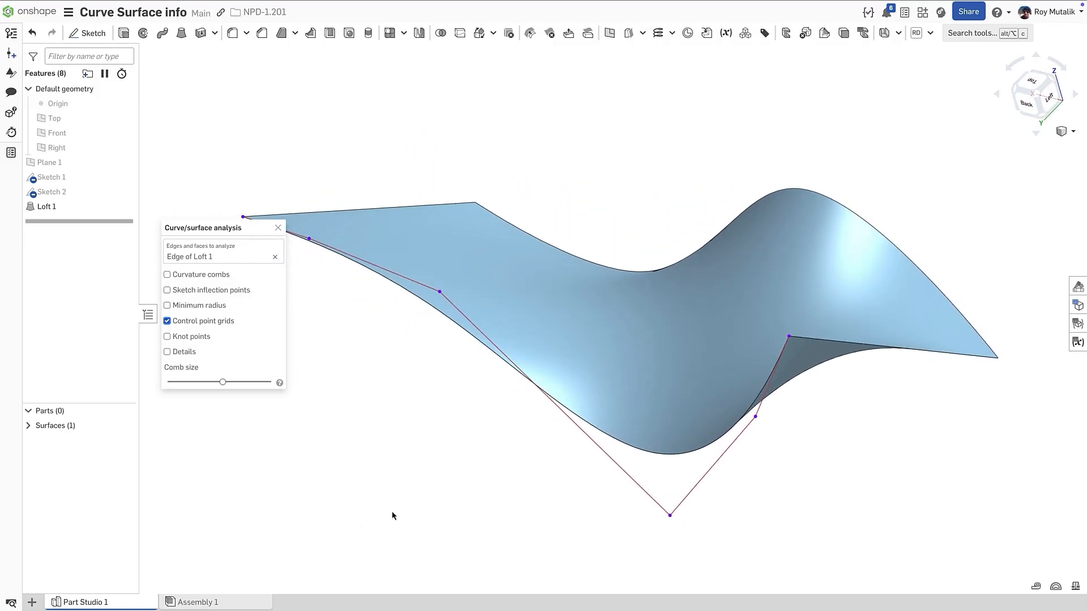
pyautogui.click(168, 336)
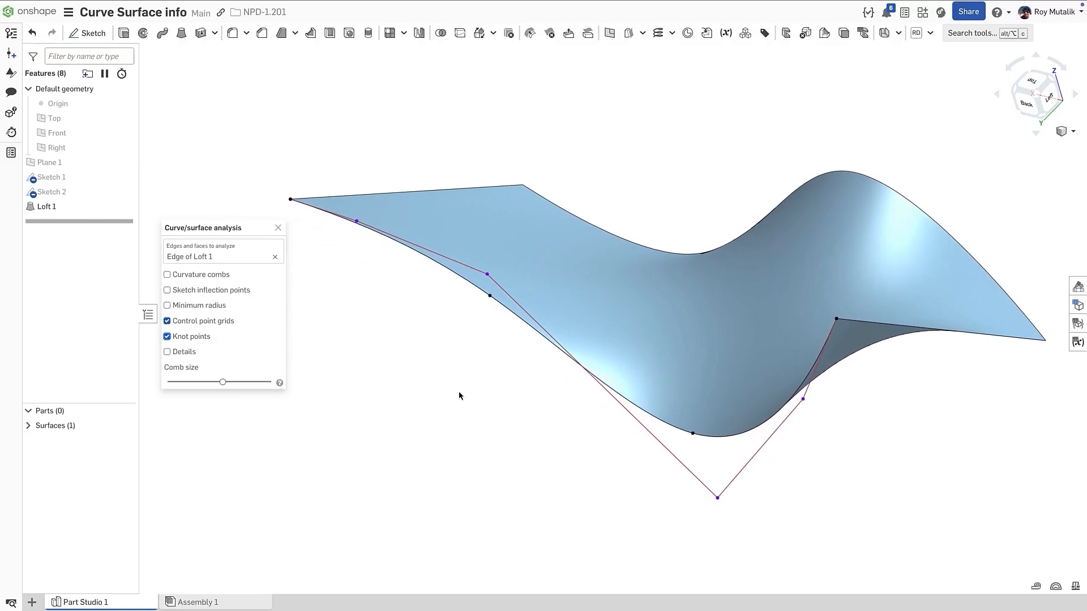
pyautogui.click(167, 351)
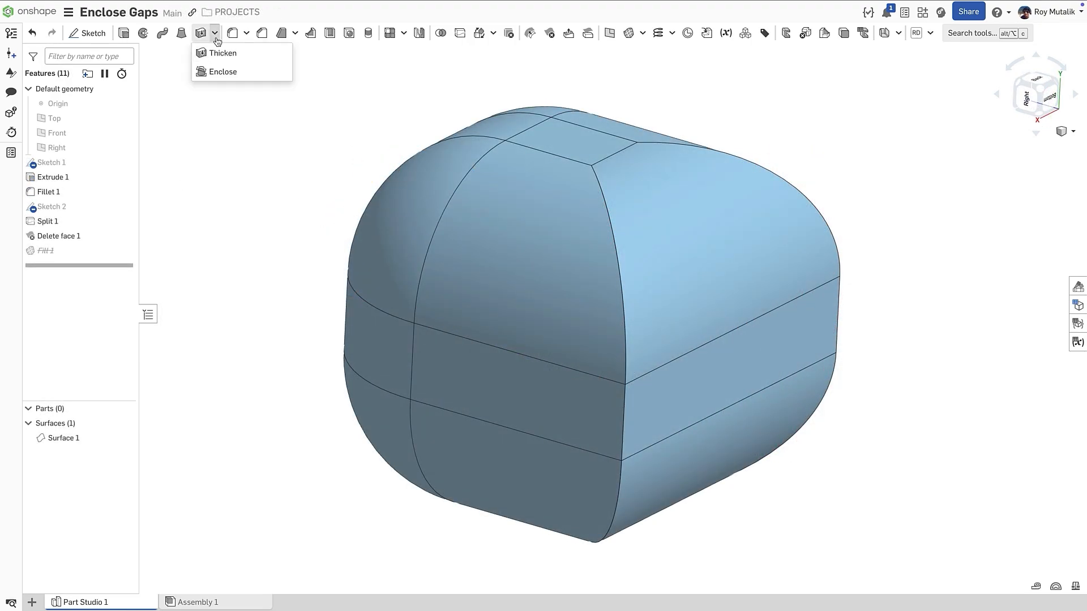
# Step: Enclose Surface 1 with fill Surface 2 into the solid Part 1
pyautogui.click(223, 71)
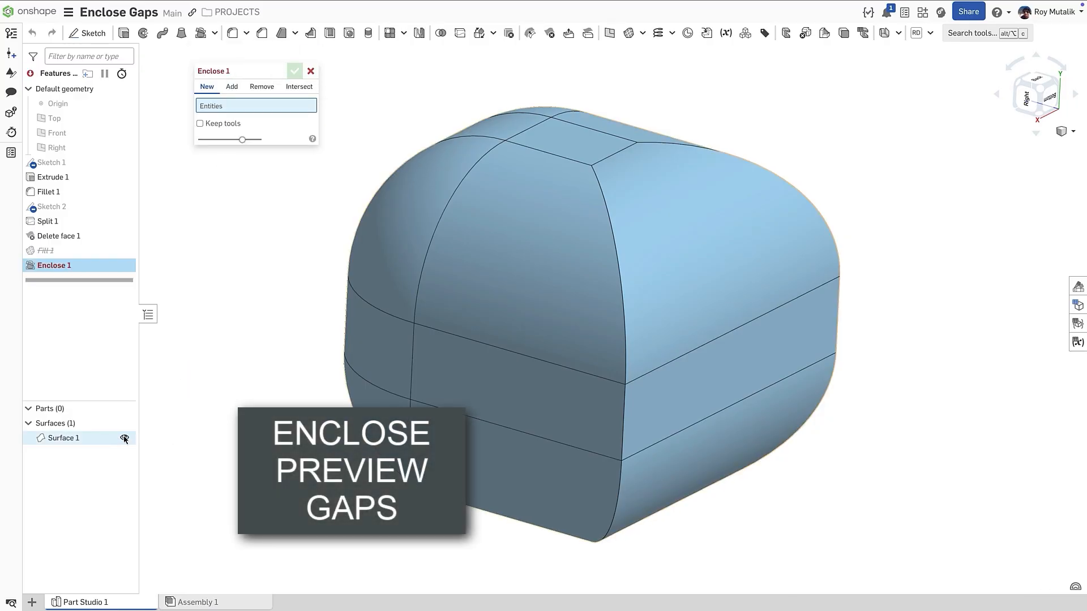
pyautogui.click(63, 437)
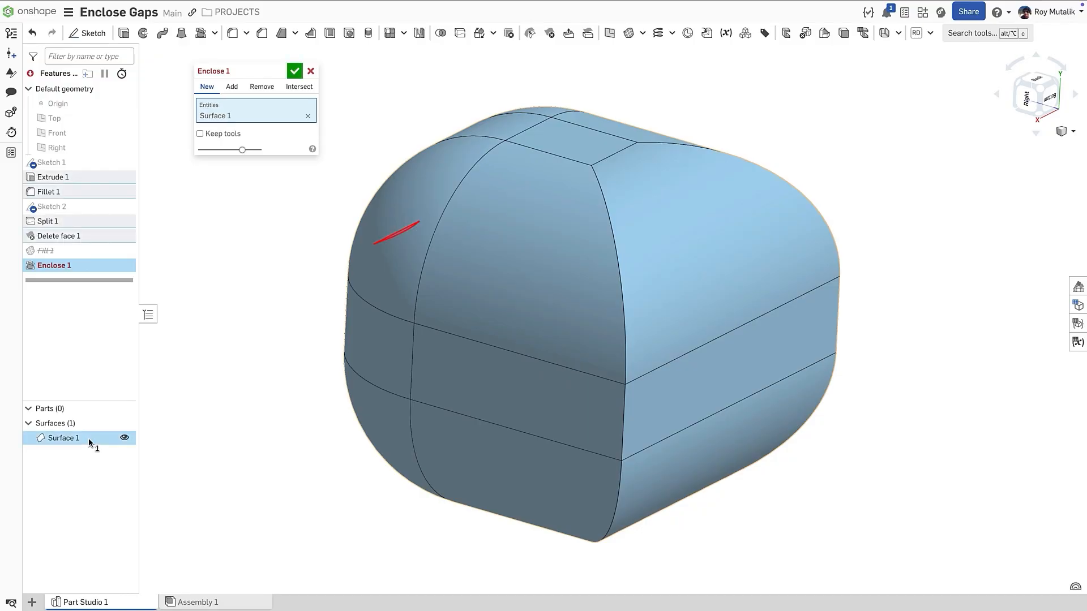
pyautogui.moveTo(300, 327)
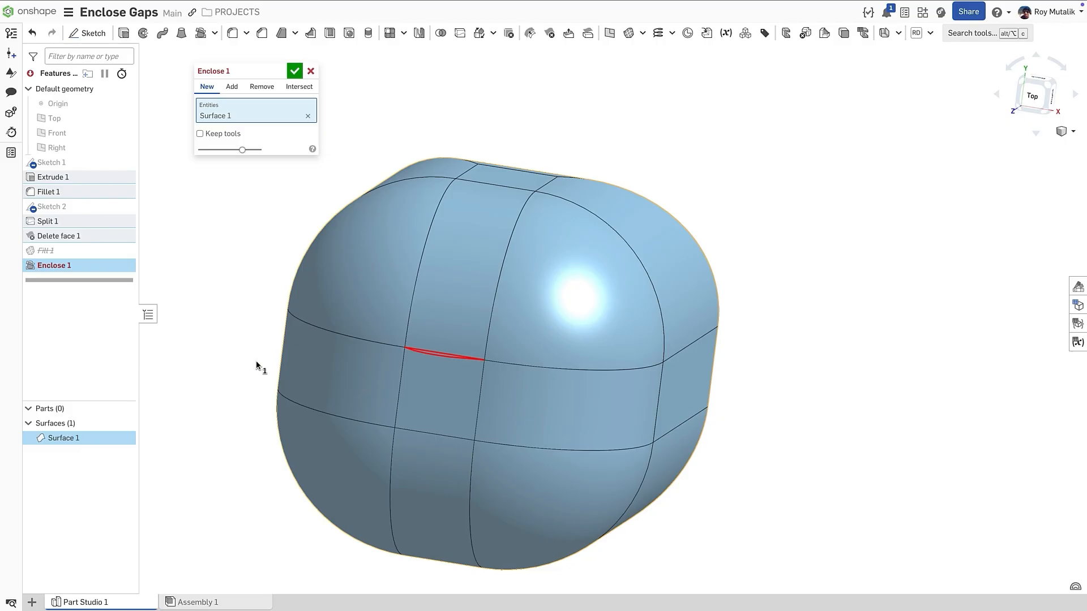
pyautogui.moveTo(270, 215)
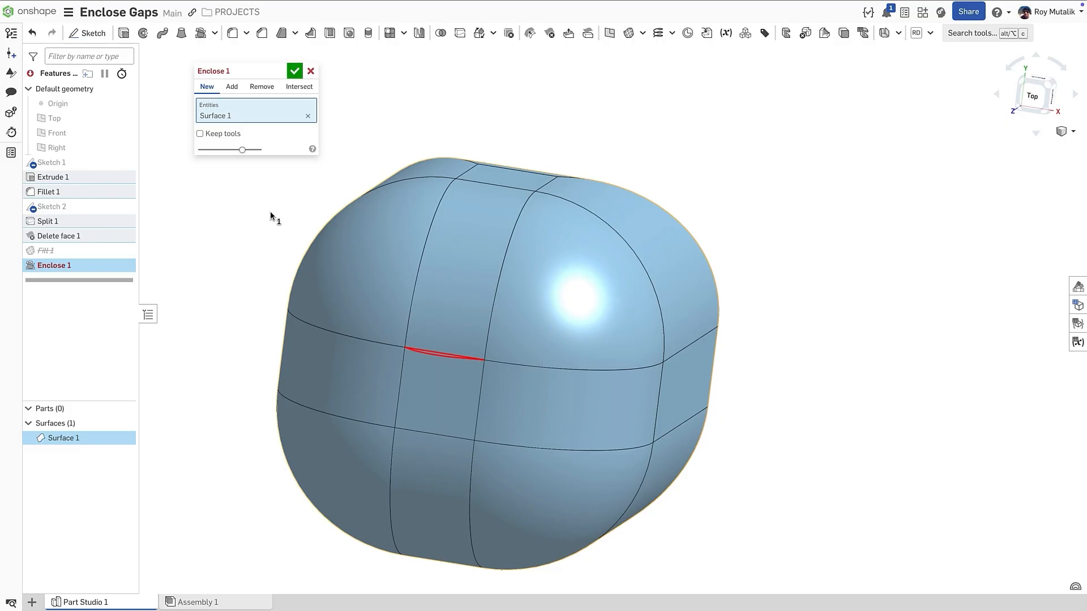
pyautogui.click(294, 70)
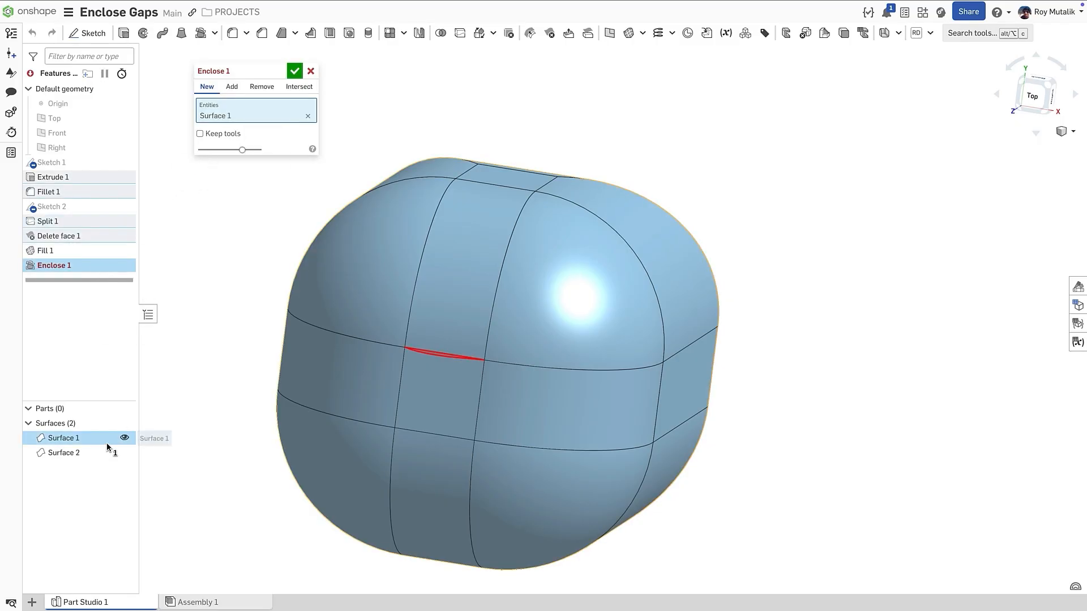
pyautogui.click(63, 453)
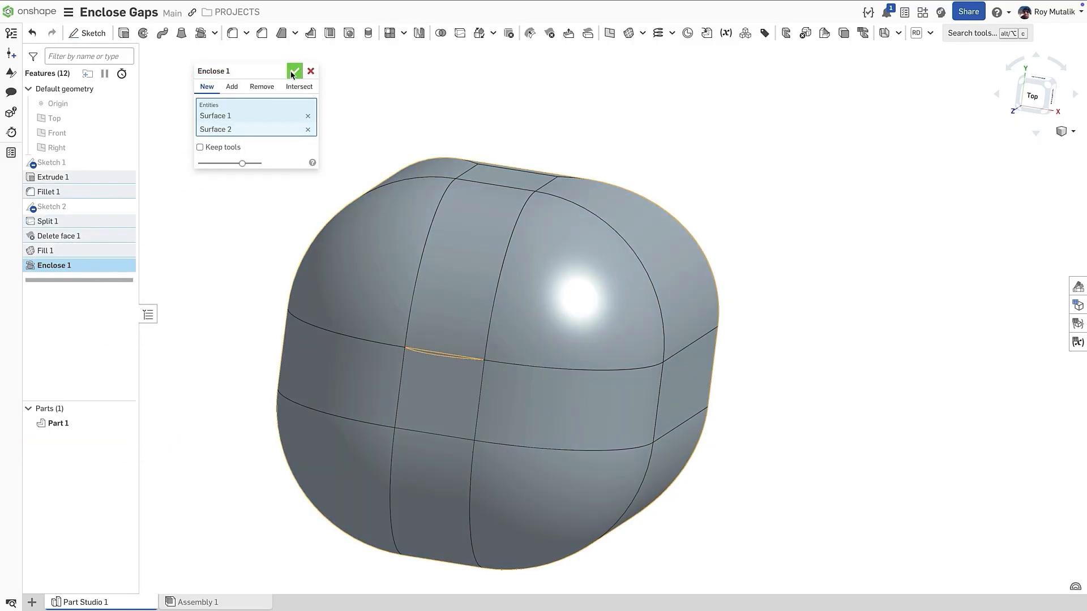
pyautogui.click(294, 70)
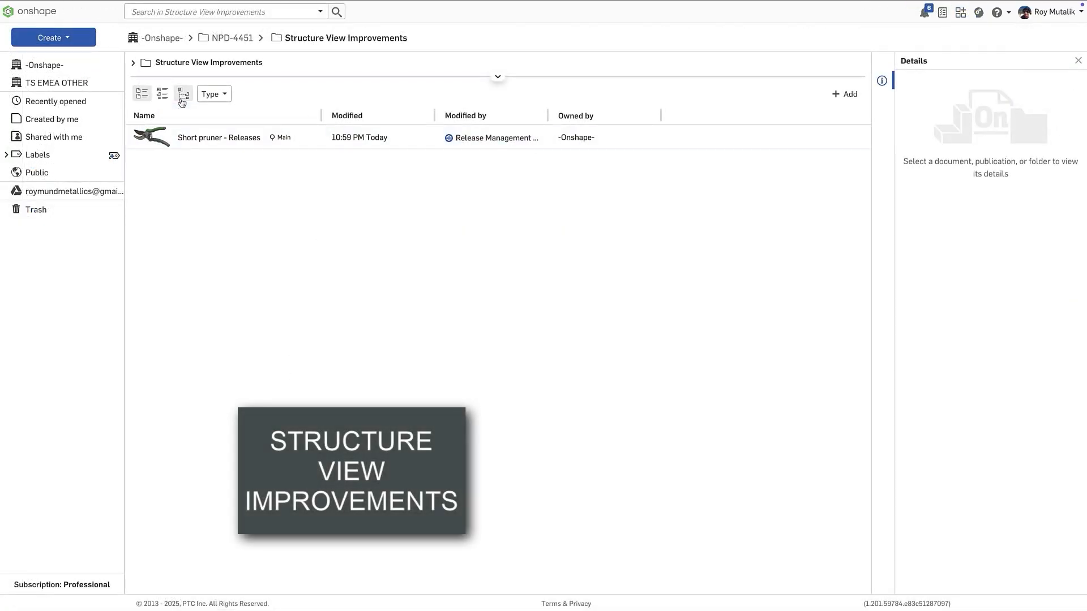
# Step: Show the folder's structure view, expand Short pruner assembly and Main spring, checking Curve blade export
pyautogui.click(182, 94)
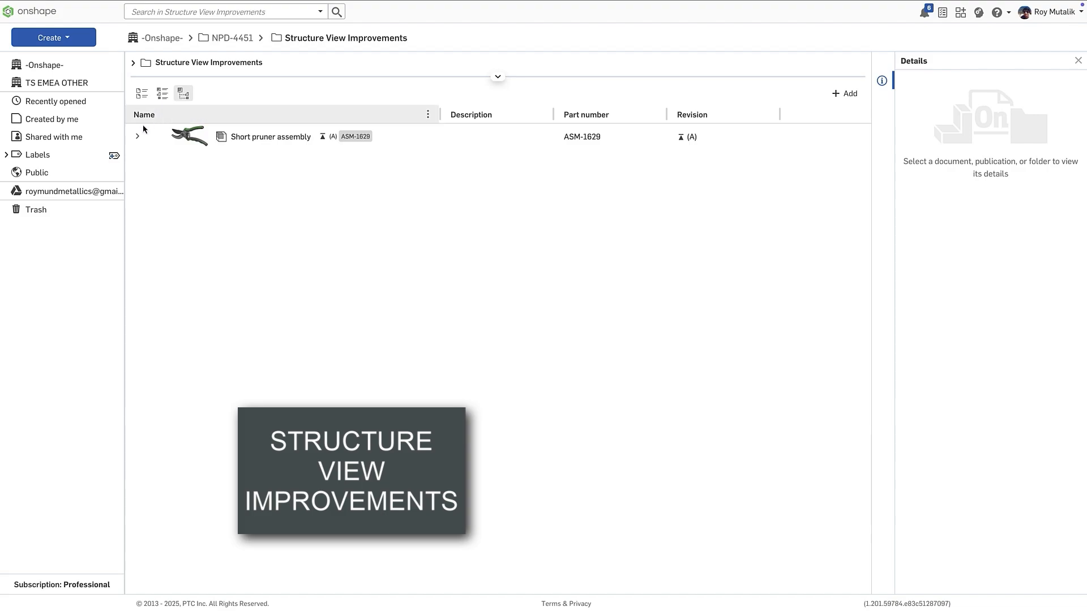
pyautogui.click(137, 136)
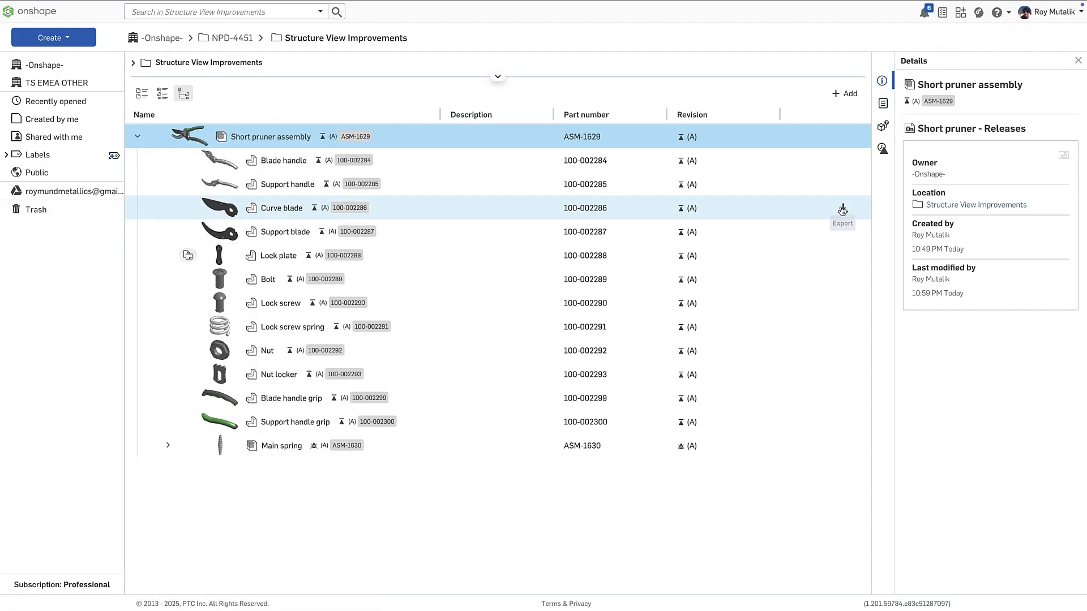
pyautogui.click(842, 209)
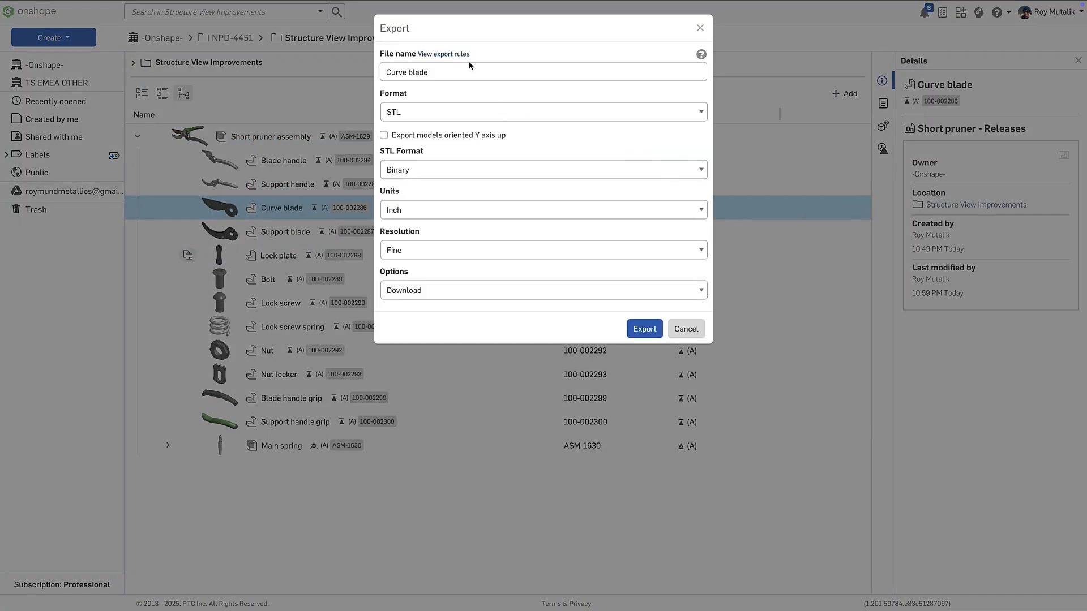
pyautogui.moveTo(588, 315)
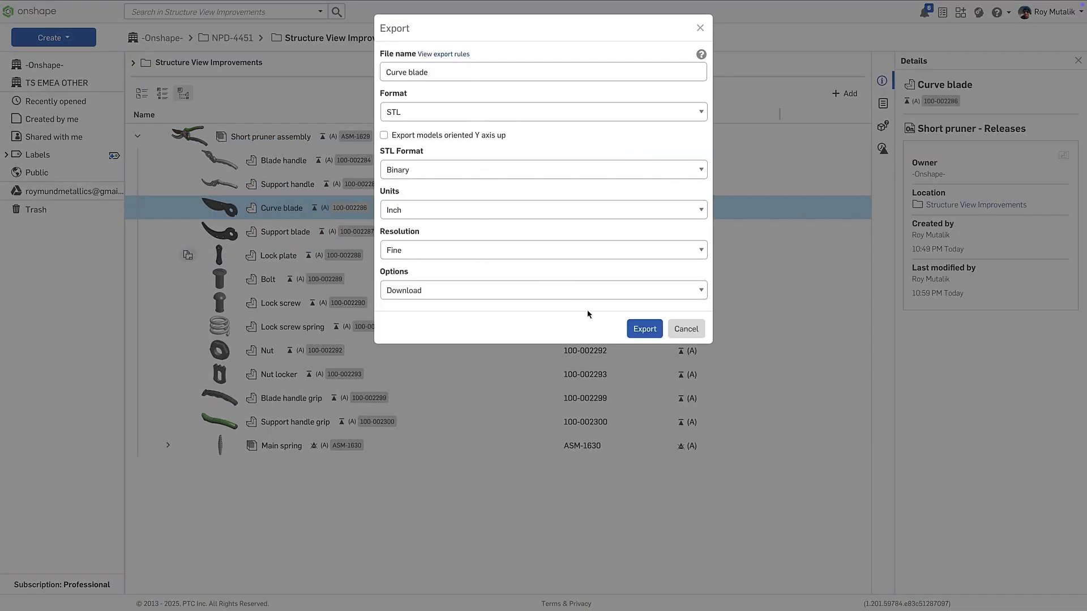
pyautogui.click(642, 328)
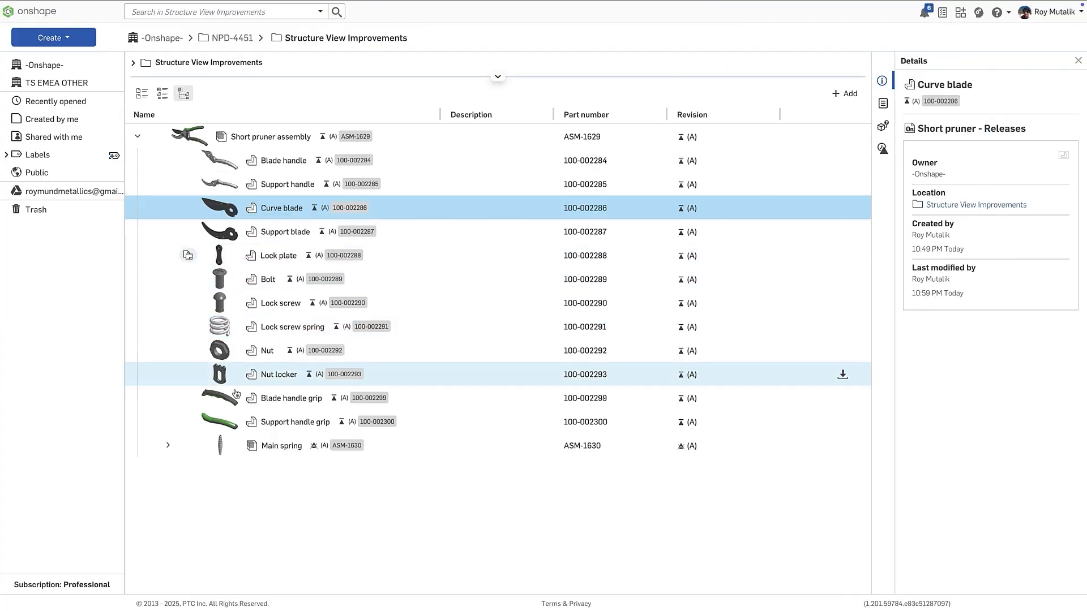
pyautogui.click(168, 446)
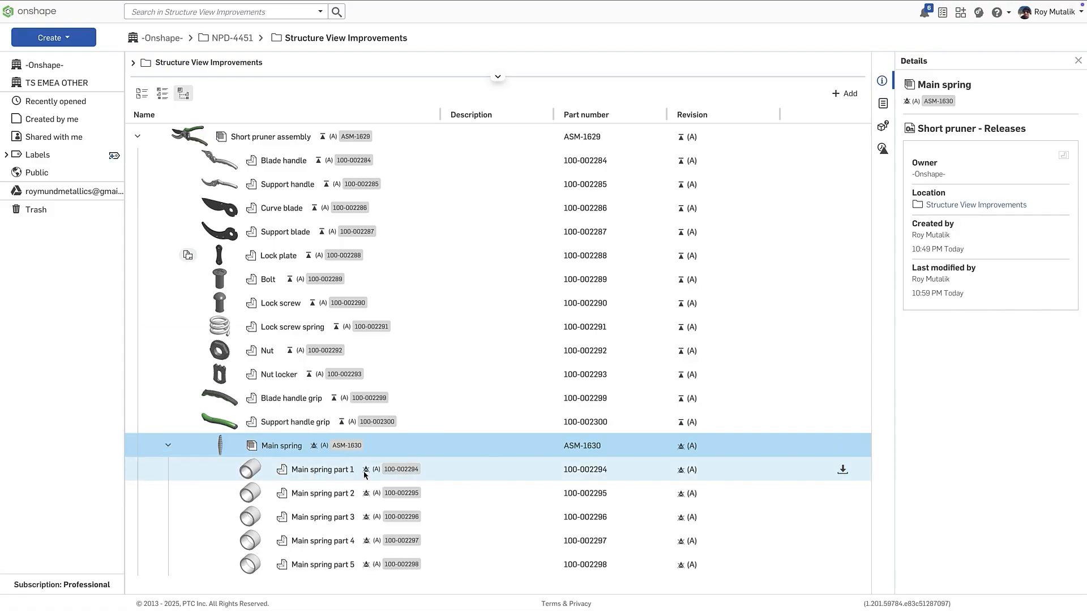
pyautogui.moveTo(365, 575)
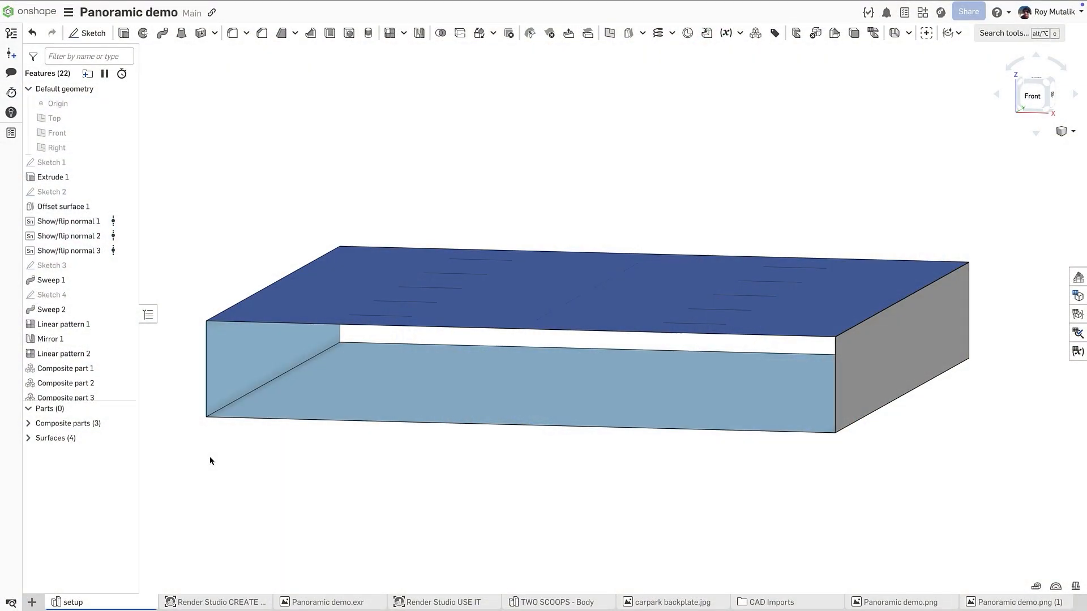
pyautogui.moveTo(372, 496)
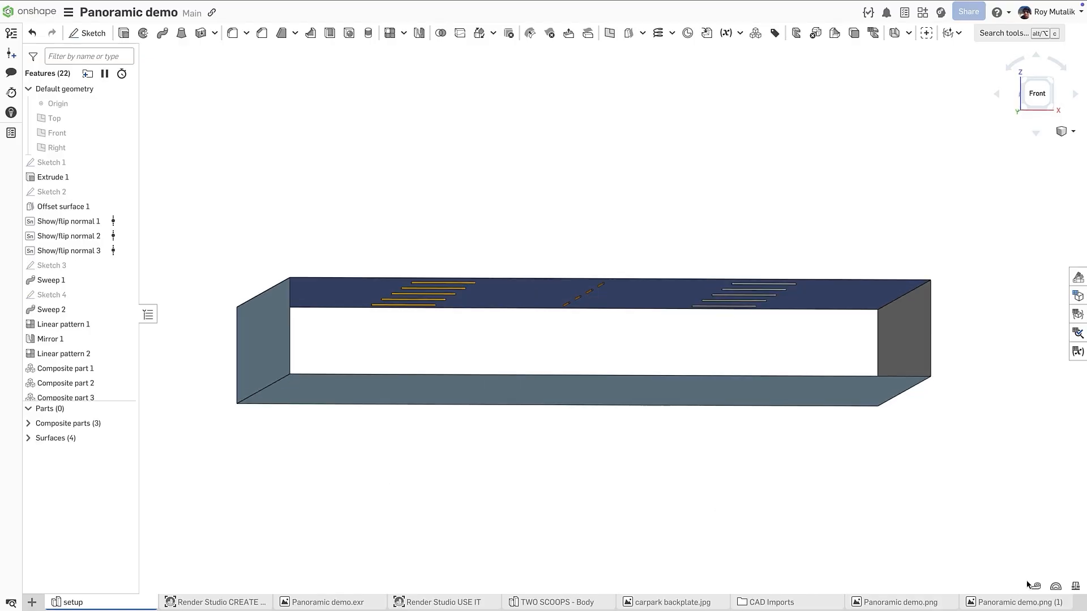
pyautogui.click(610, 374)
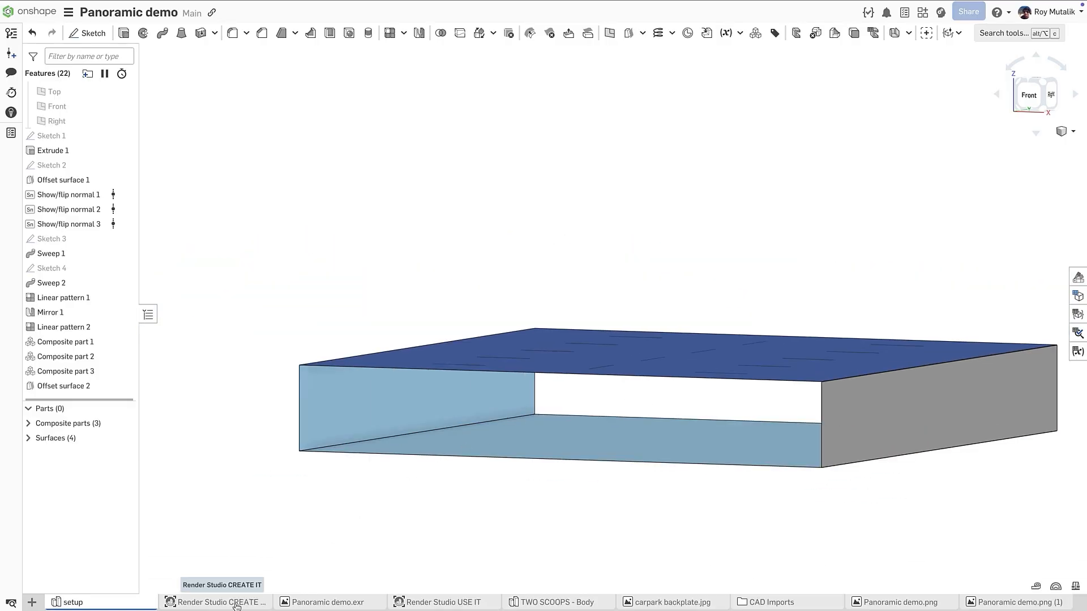
# Step: Browse the appearance library and inspect the 5000k fluorescent light emitter appearance
pyautogui.click(222, 601)
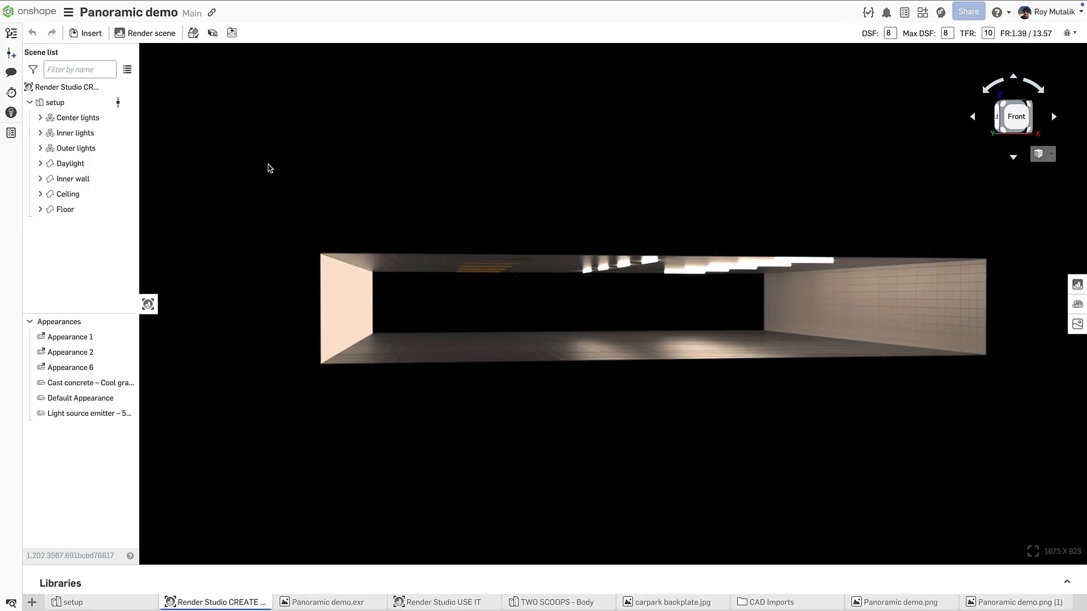
pyautogui.moveTo(85, 330)
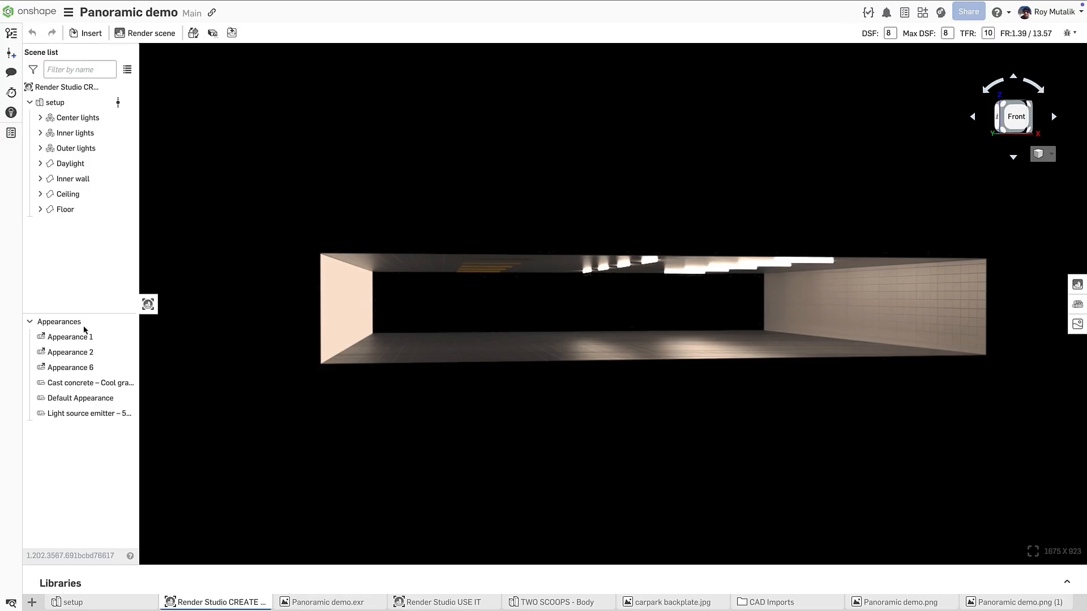
pyautogui.moveTo(813, 320)
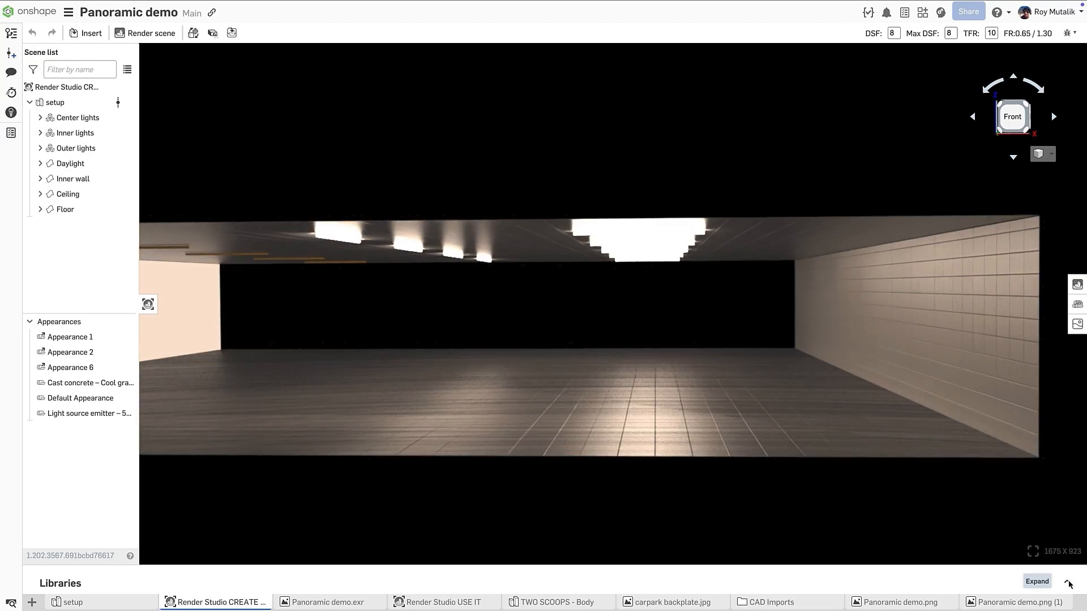
pyautogui.click(1036, 581)
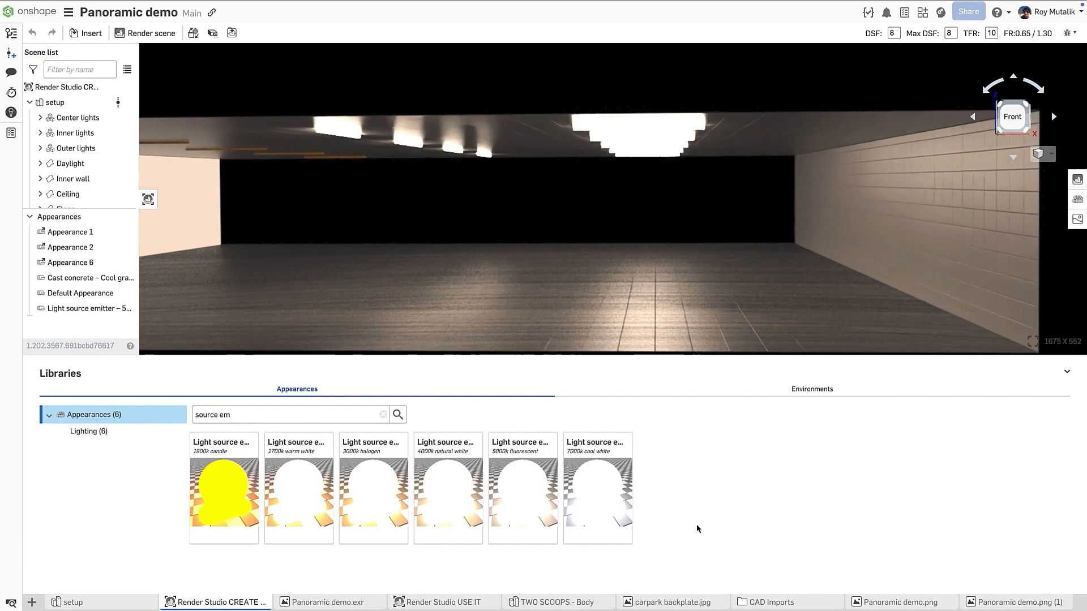
pyautogui.click(522, 489)
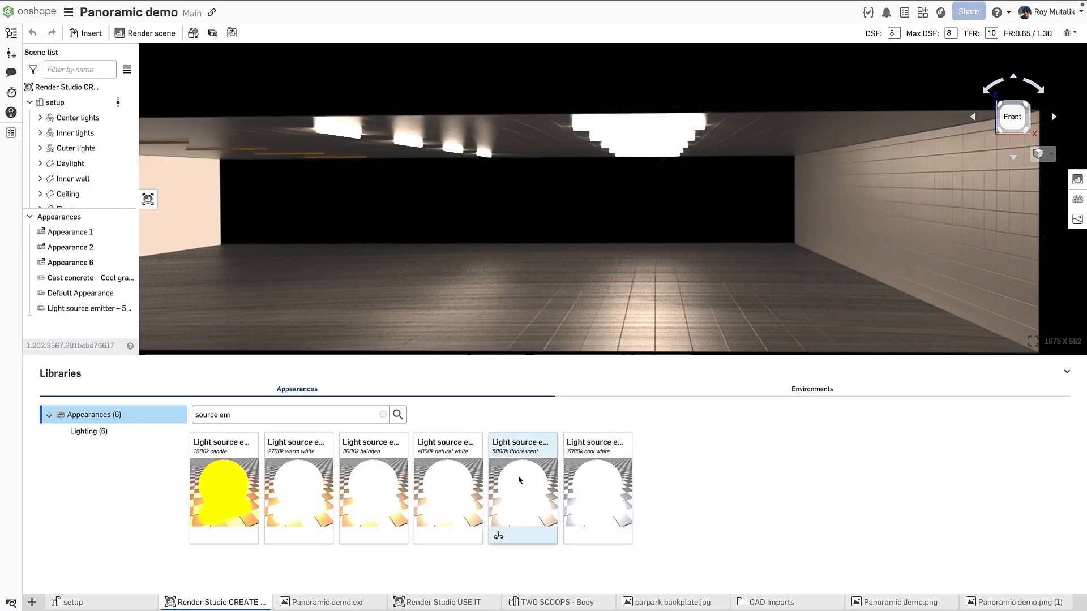
pyautogui.moveTo(372, 486)
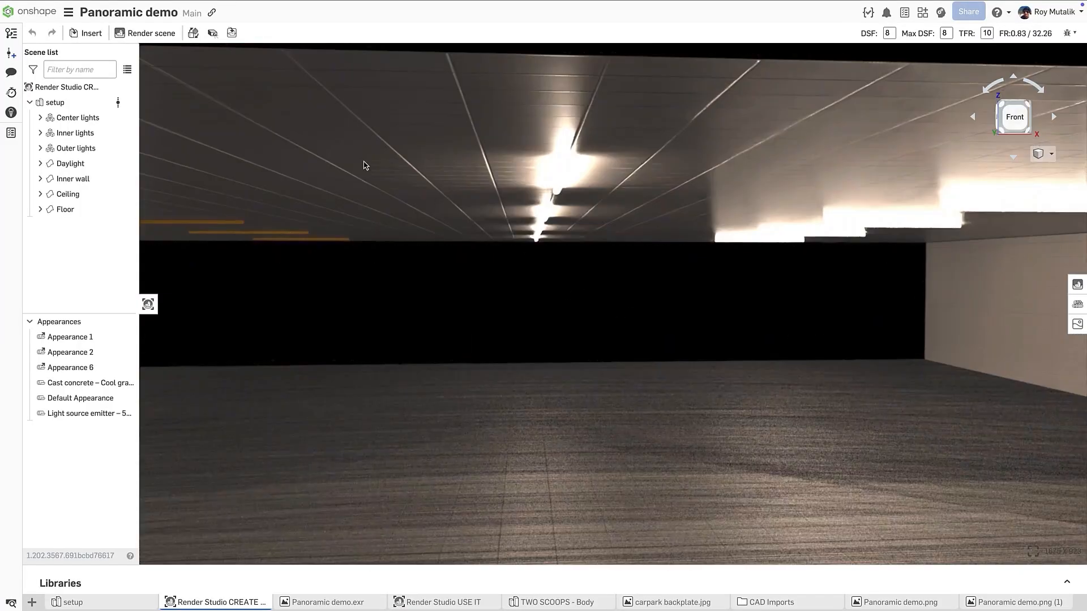
# Step: Render the garage as a panoramic EXR image, download it, and view the Panoramic demo.exr file
pyautogui.click(146, 32)
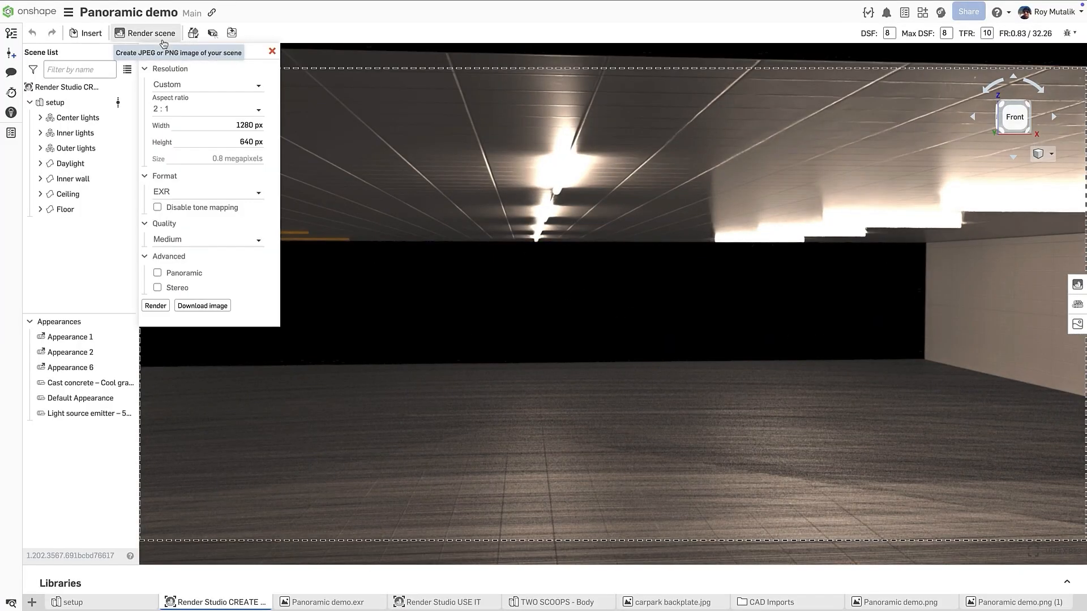
pyautogui.click(206, 193)
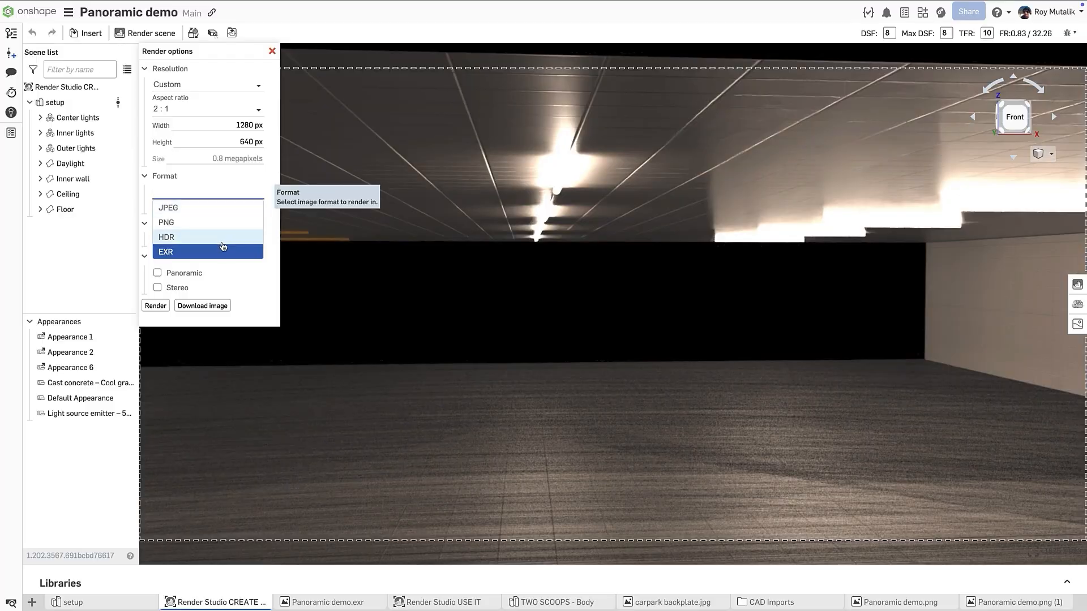
pyautogui.click(165, 251)
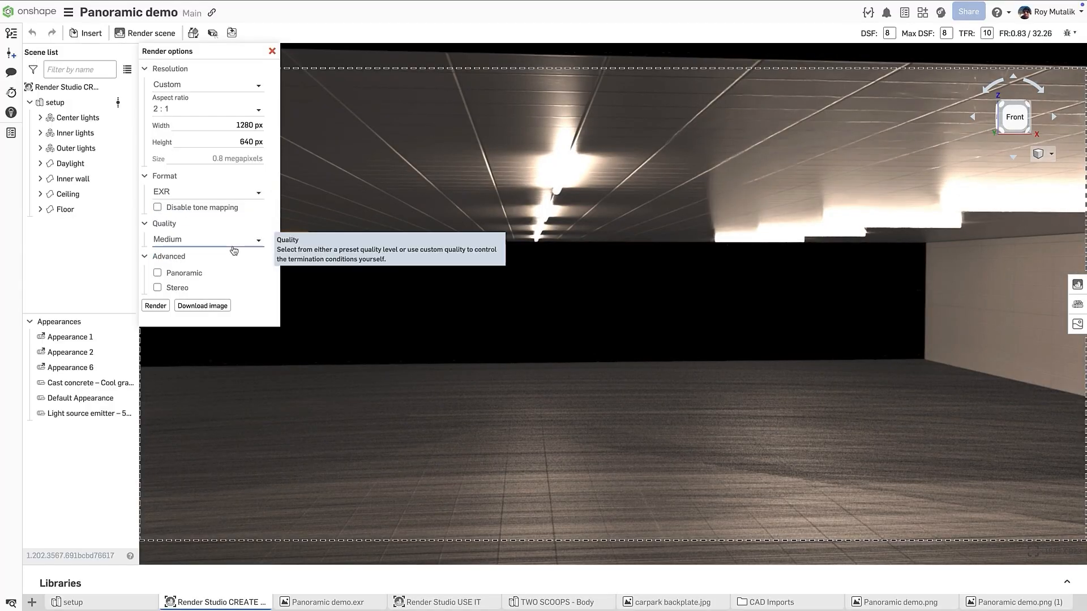
pyautogui.click(157, 272)
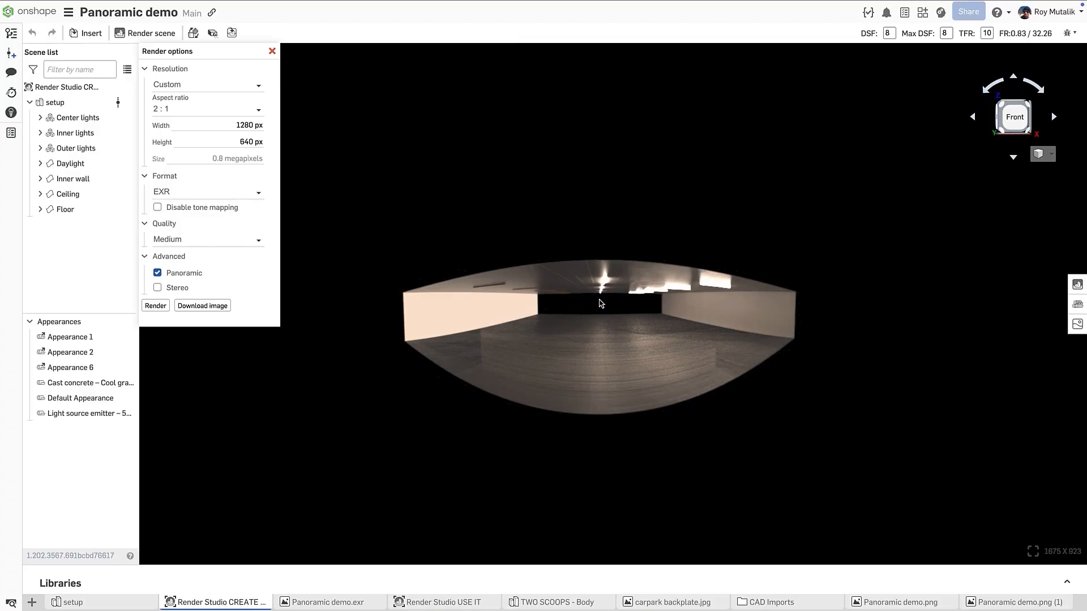
pyautogui.click(155, 304)
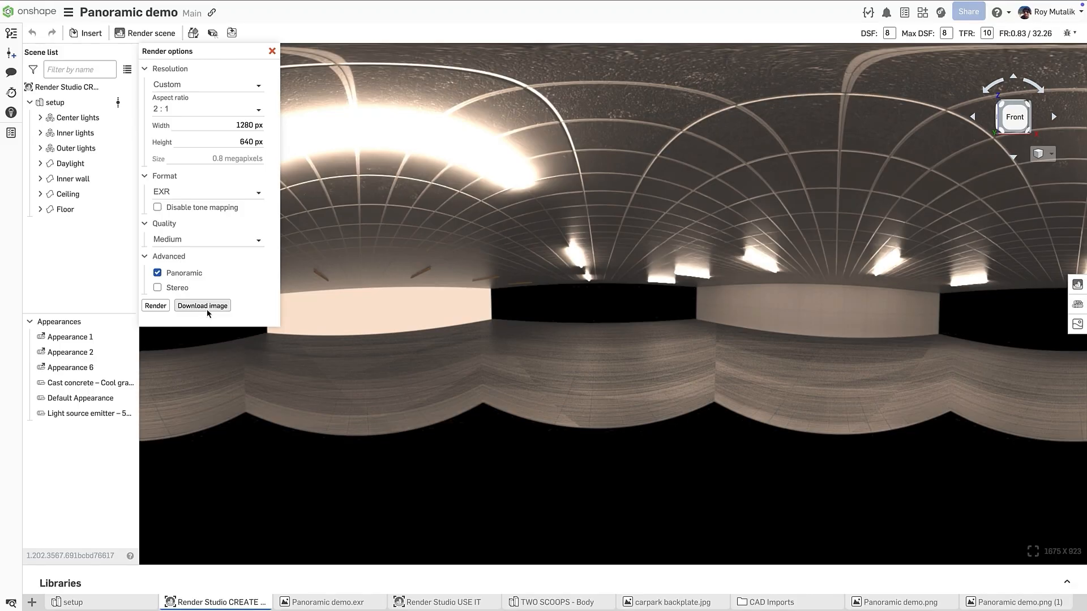
pyautogui.click(155, 306)
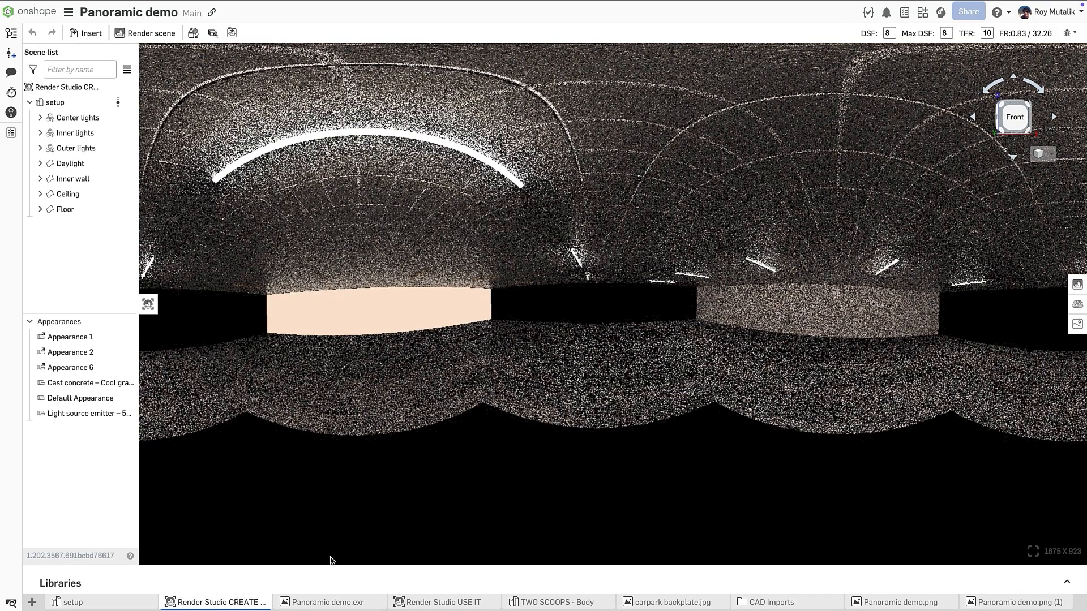
pyautogui.click(328, 601)
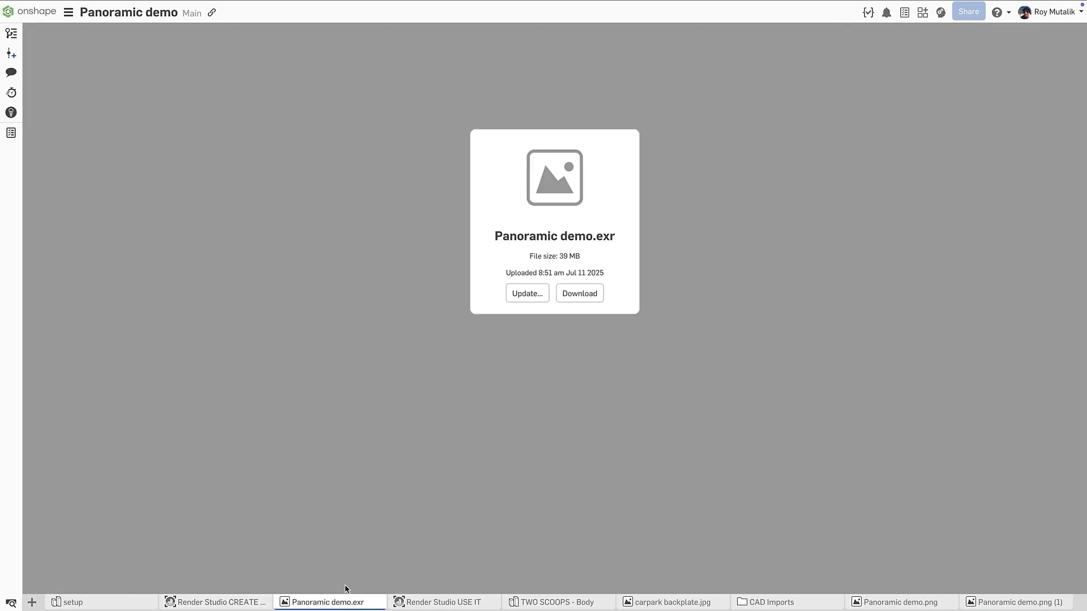
pyautogui.moveTo(690, 190)
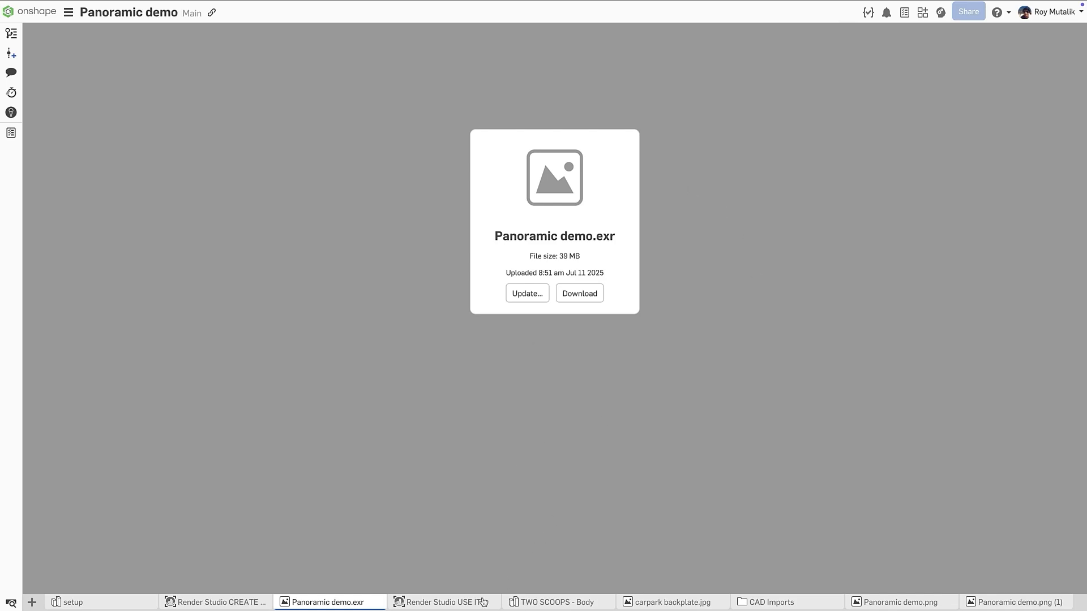
# Step: Switch to the Render Studio USE IT scene with the blue car
pyautogui.click(442, 601)
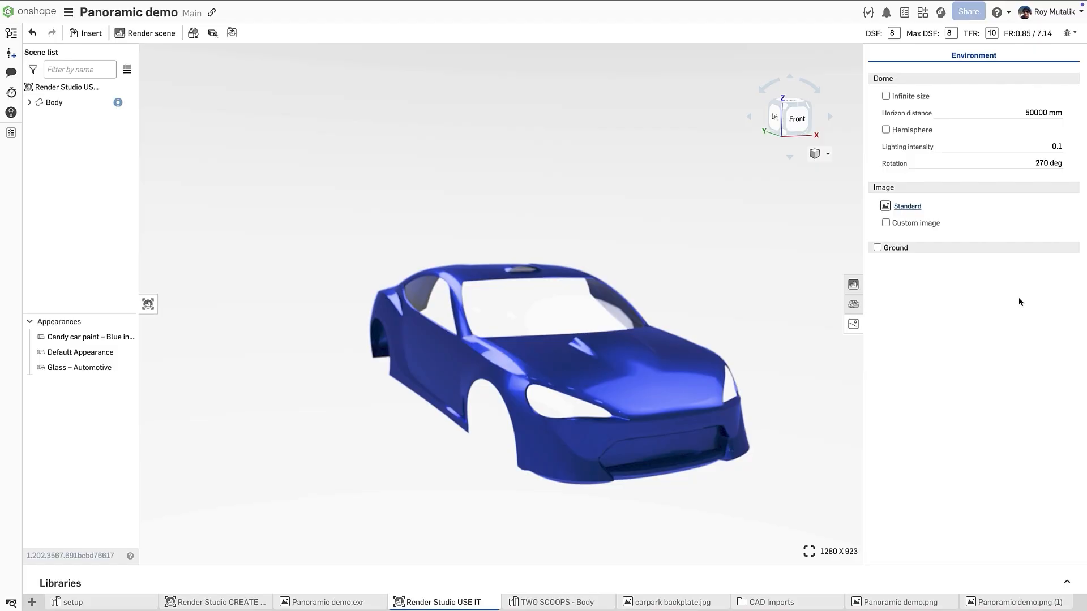
pyautogui.moveTo(886, 226)
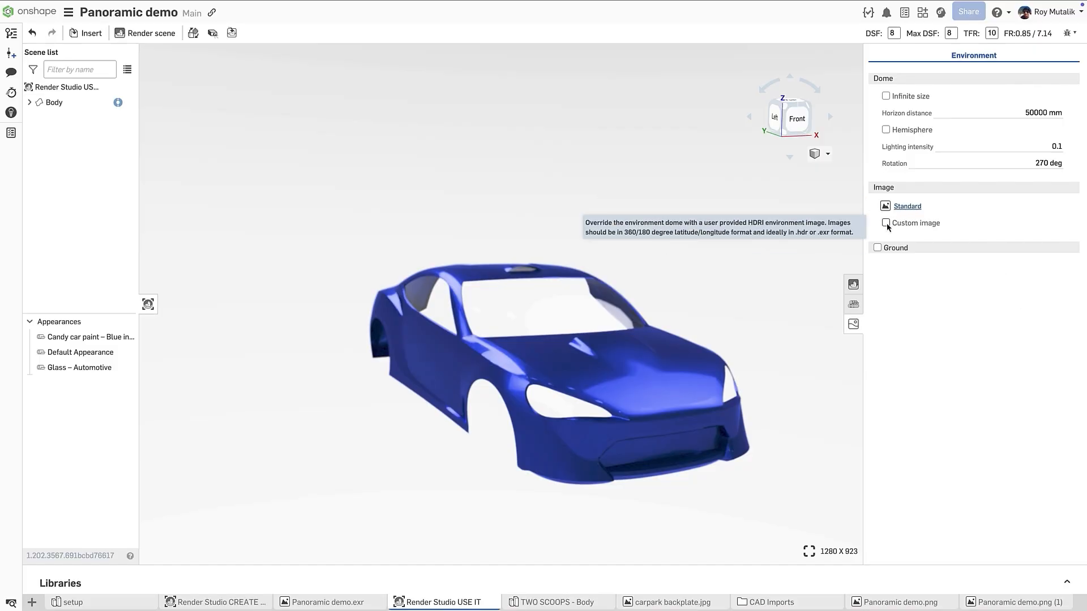
# Step: Light the car with the Panoramic demo.exr custom environment at intensity 1 and enable the ground plane
pyautogui.click(885, 223)
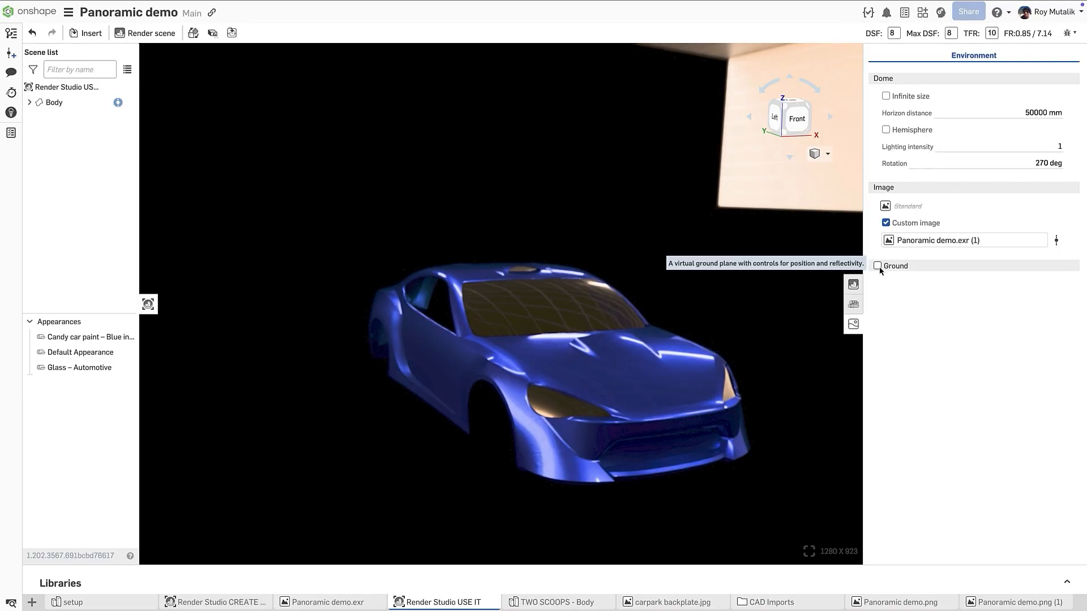
pyautogui.click(879, 266)
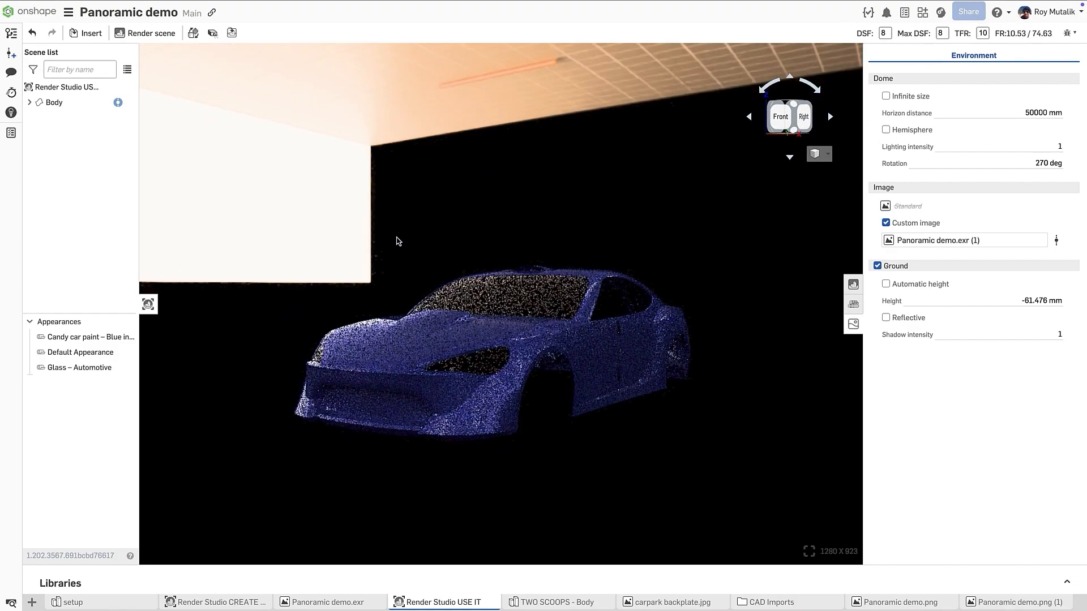
pyautogui.click(788, 115)
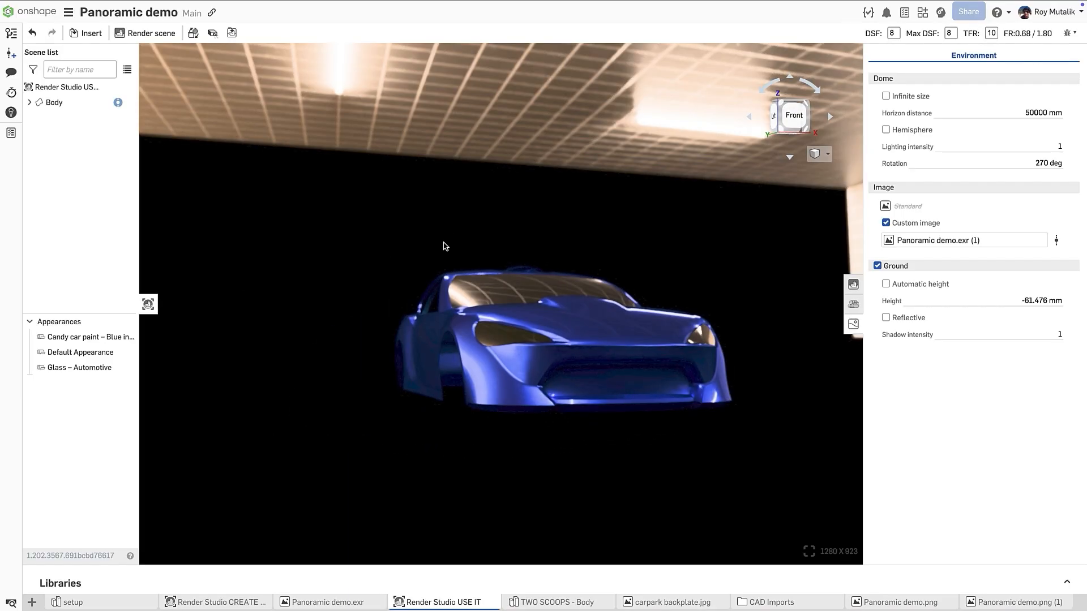
pyautogui.moveTo(828, 158)
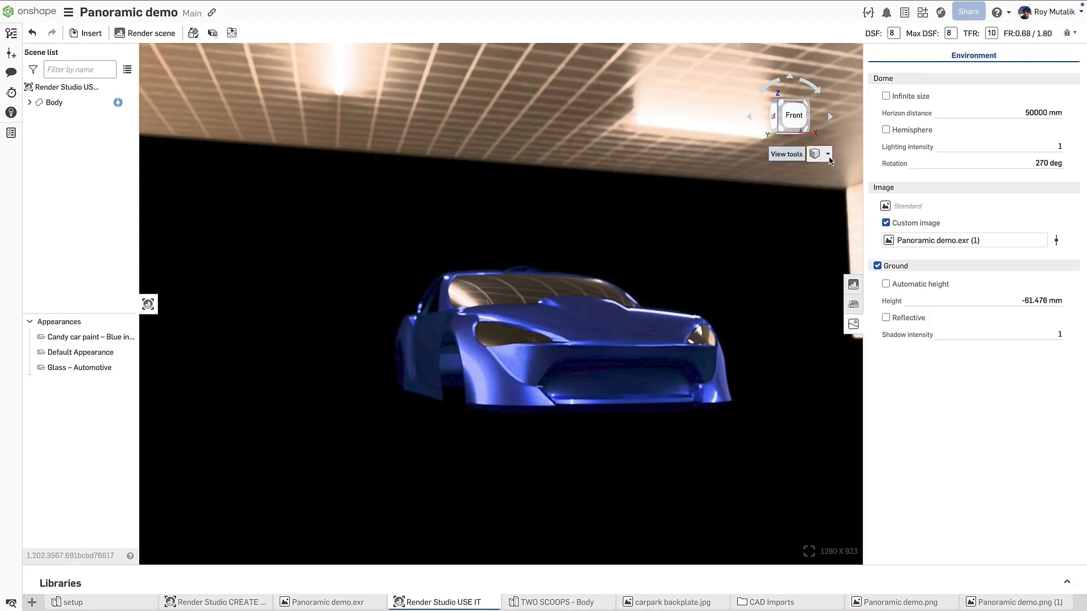
pyautogui.click(826, 154)
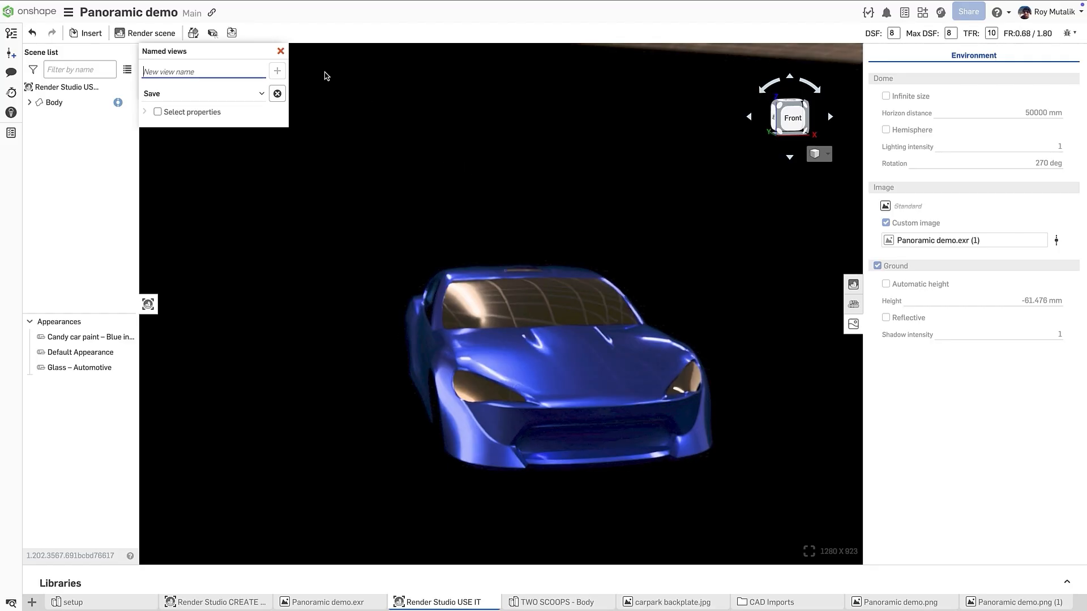
pyautogui.click(279, 51)
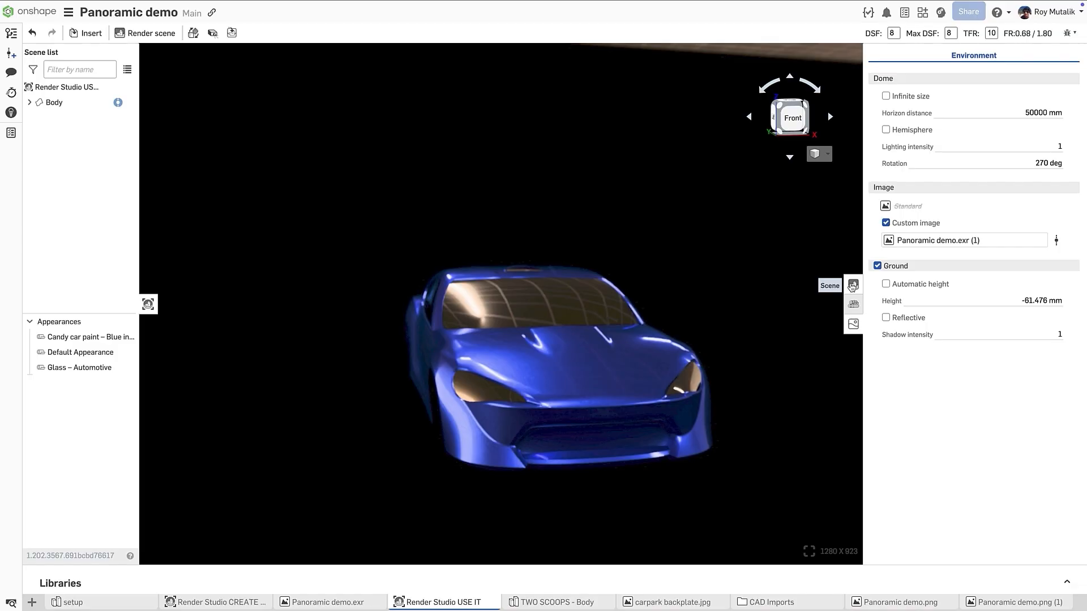
# Step: Enable the carpark backplate.jpg background behind the car and start a scene render
pyautogui.click(827, 153)
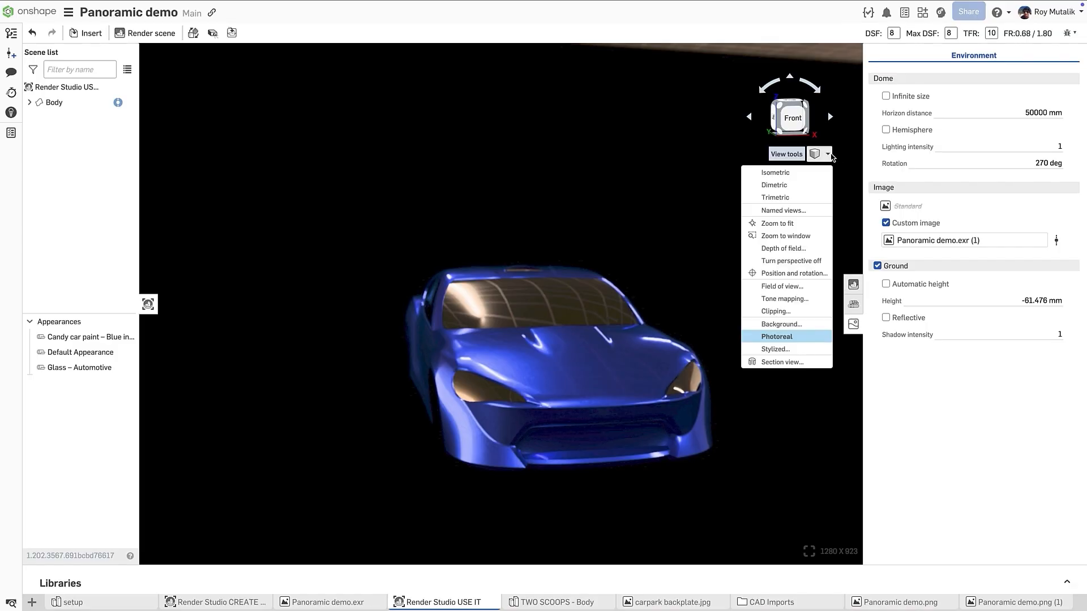
pyautogui.click(781, 324)
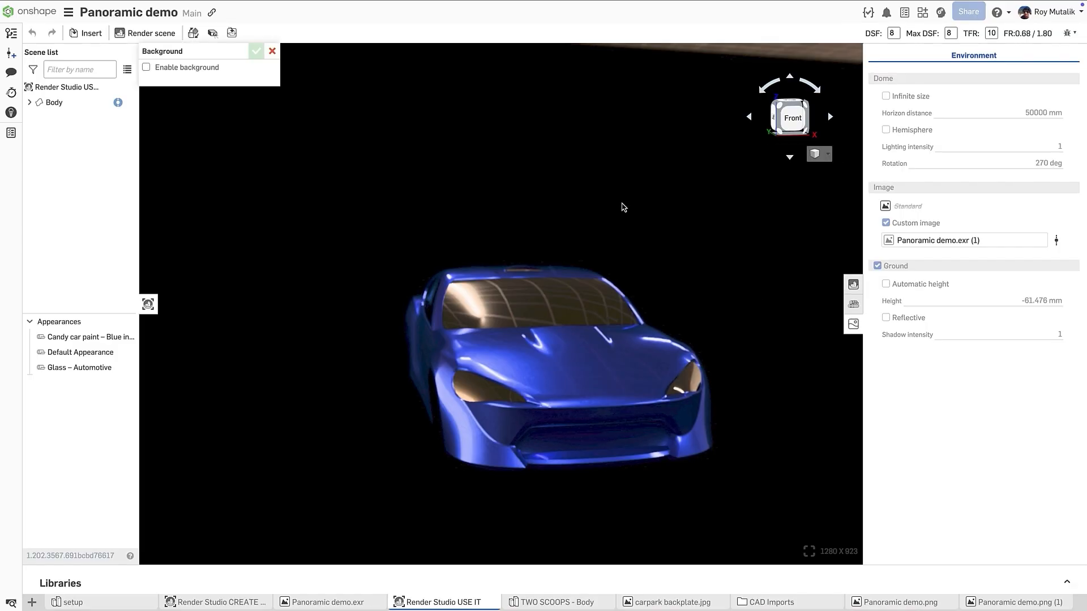
pyautogui.click(146, 67)
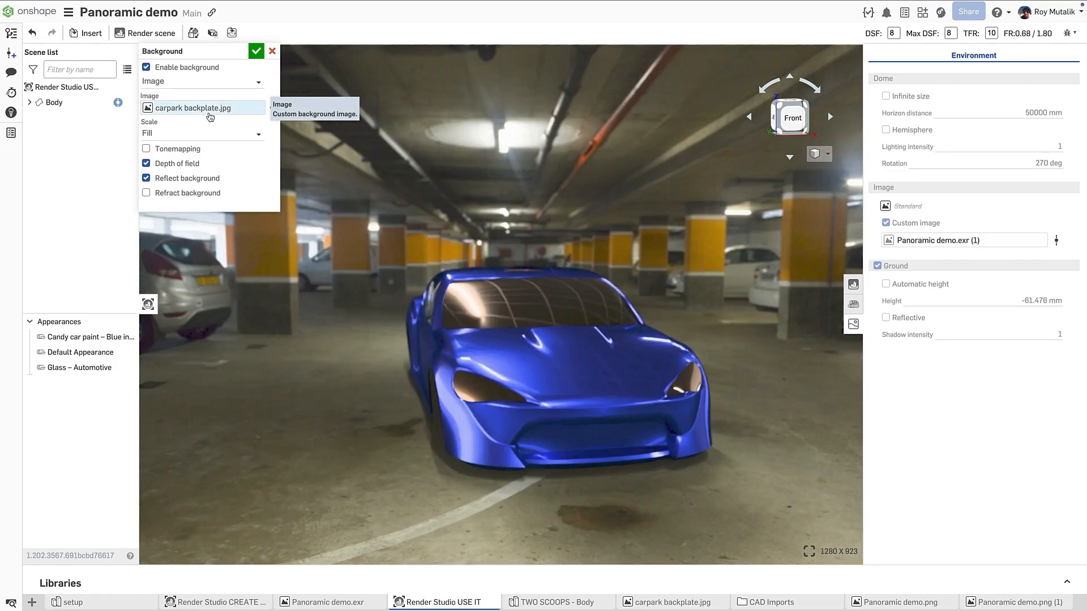
pyautogui.click(255, 51)
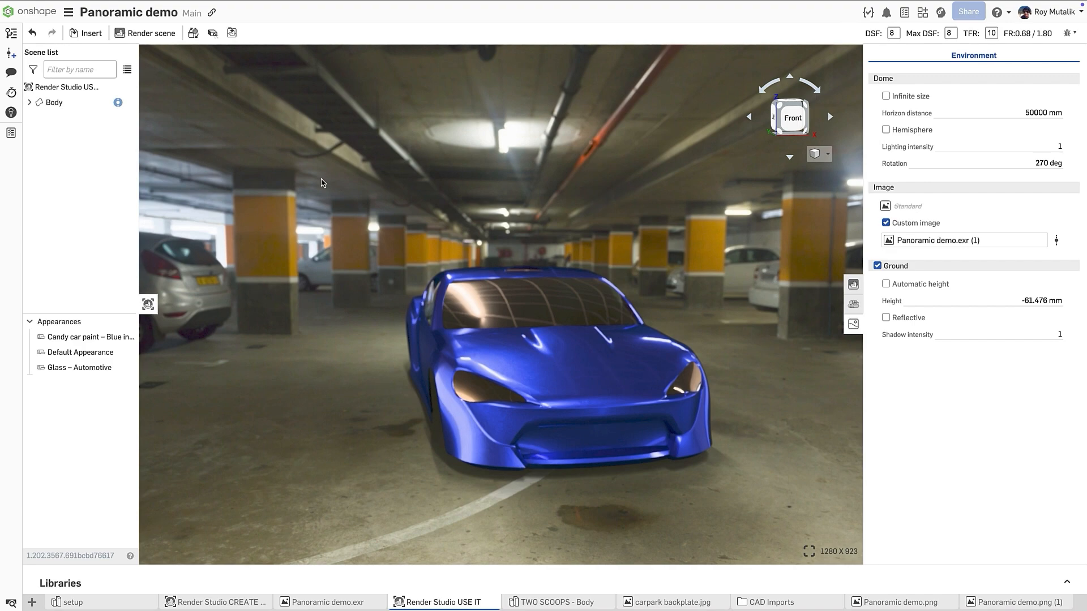
pyautogui.moveTo(178, 45)
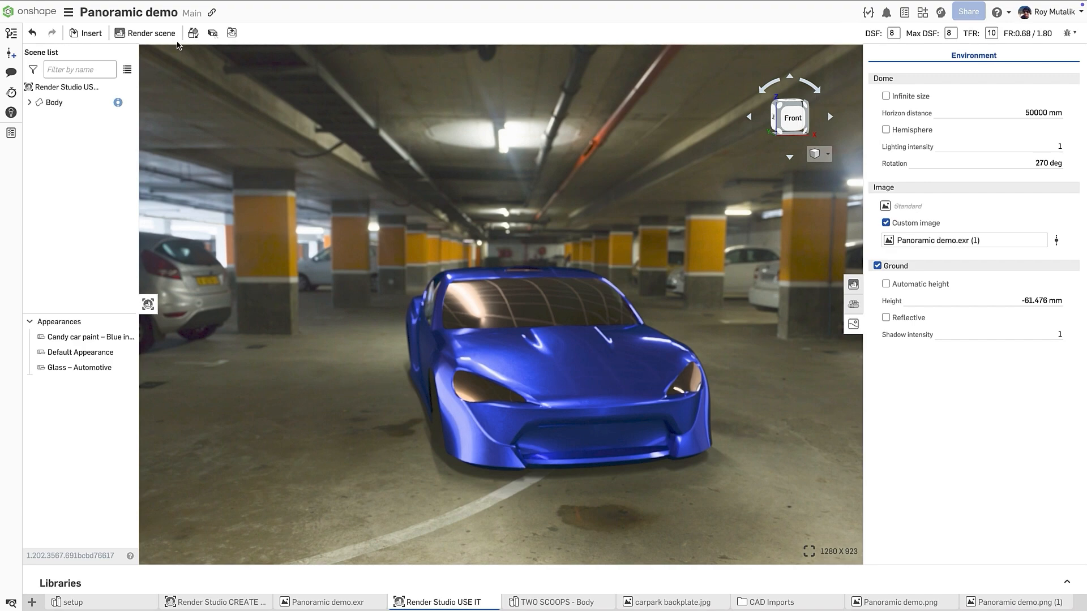
pyautogui.click(146, 33)
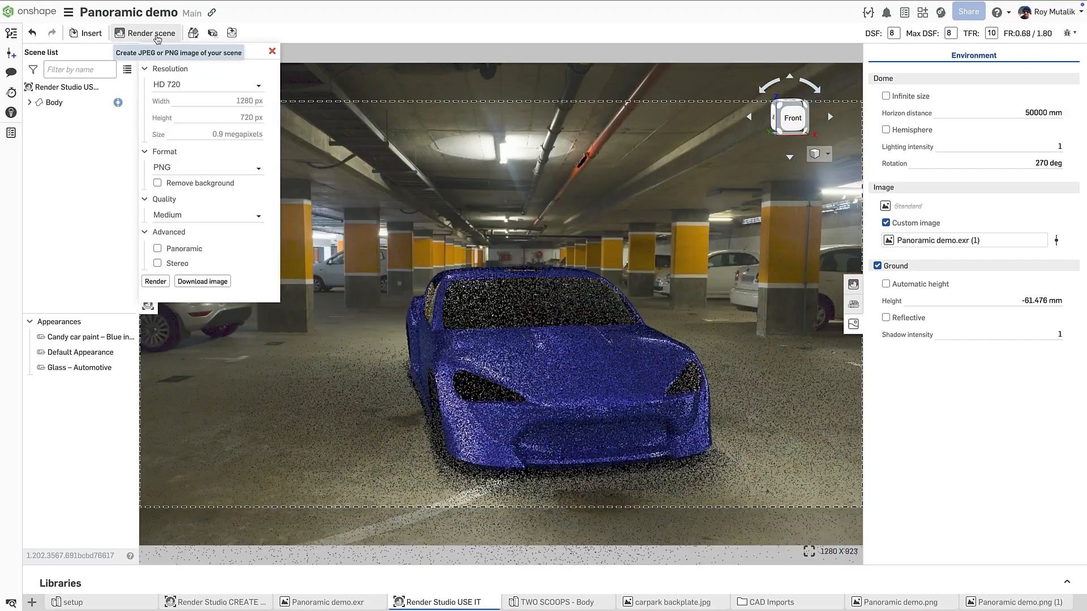